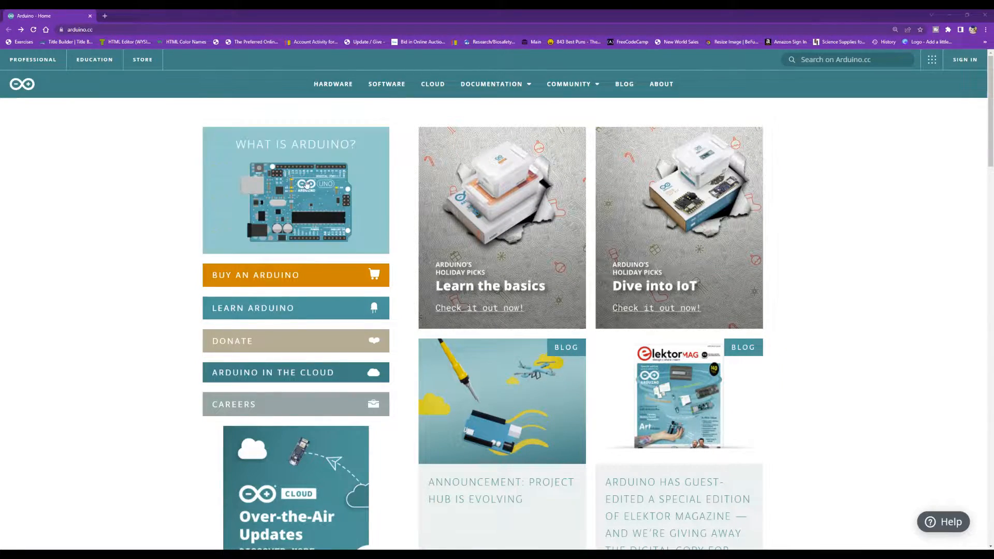
pyautogui.moveTo(174, 176)
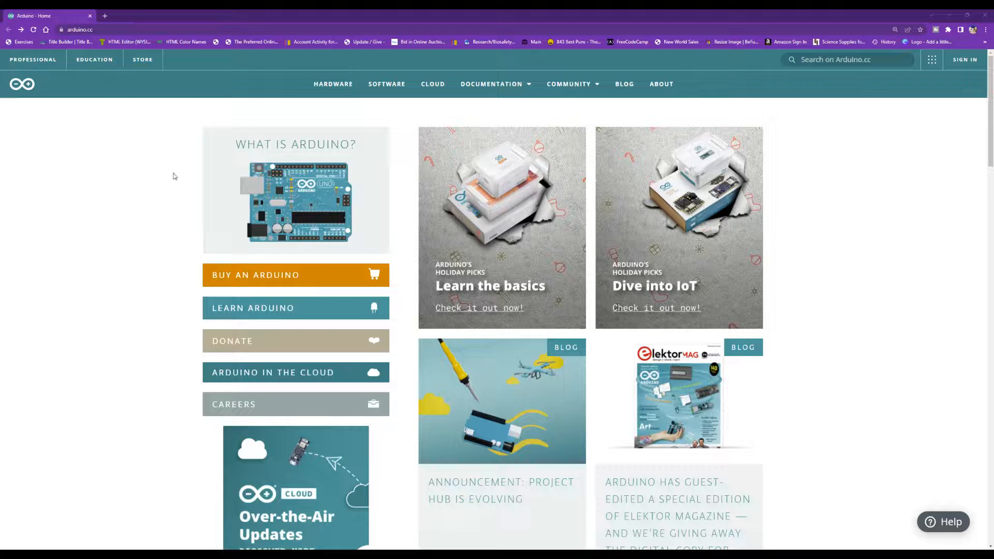
pyautogui.moveTo(290, 383)
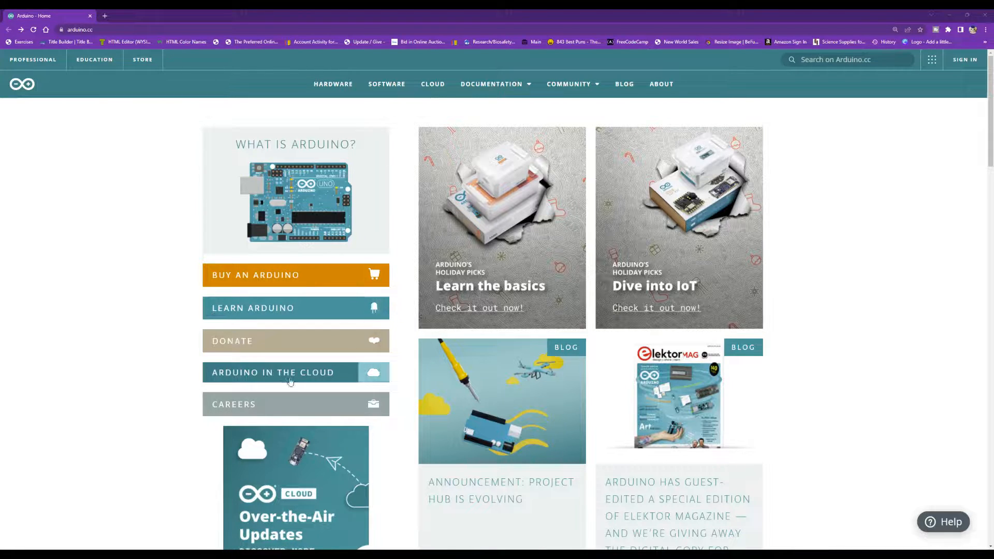
pyautogui.moveTo(294, 374)
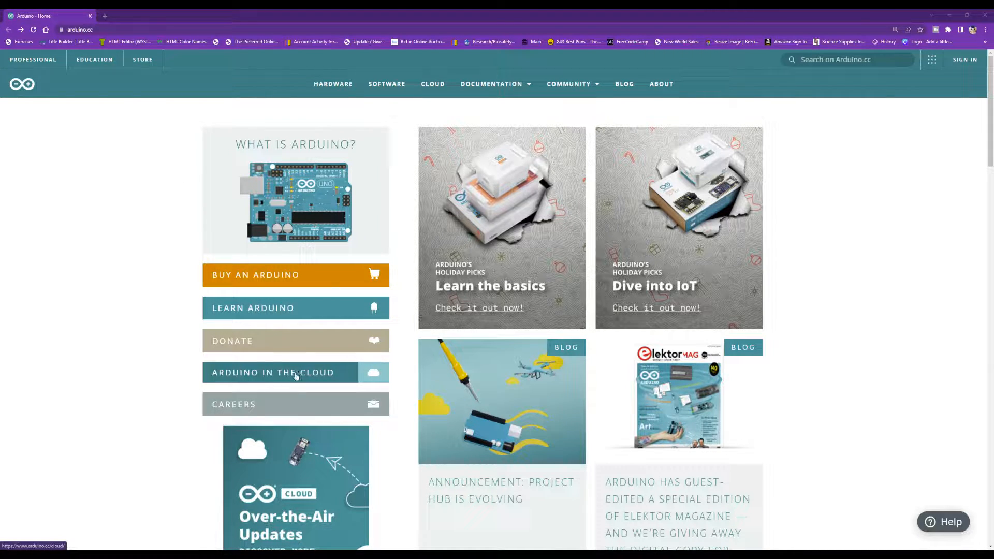
pyautogui.moveTo(60, 112)
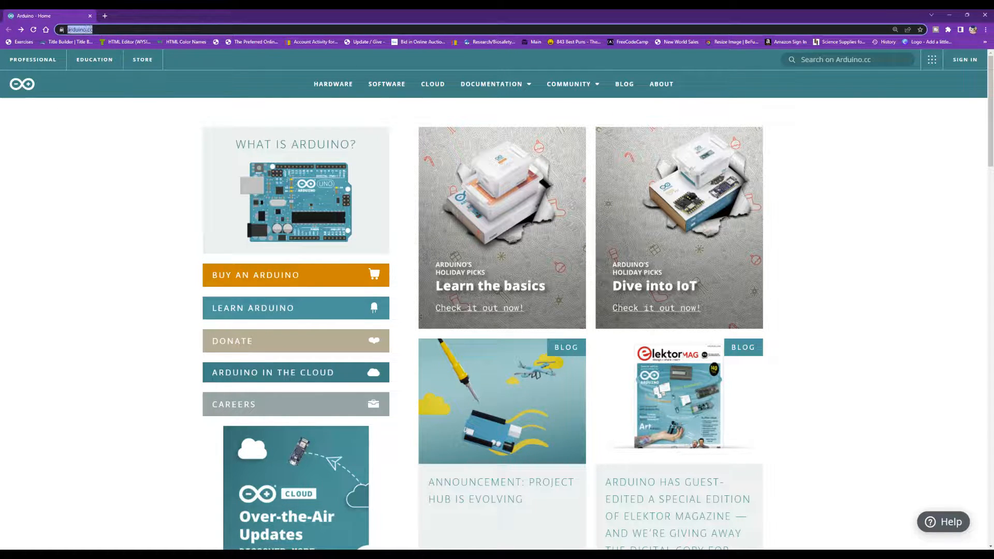
# Register a new Arduino account with birth date, email, username, password and all consents checked.
pyautogui.click(104, 15)
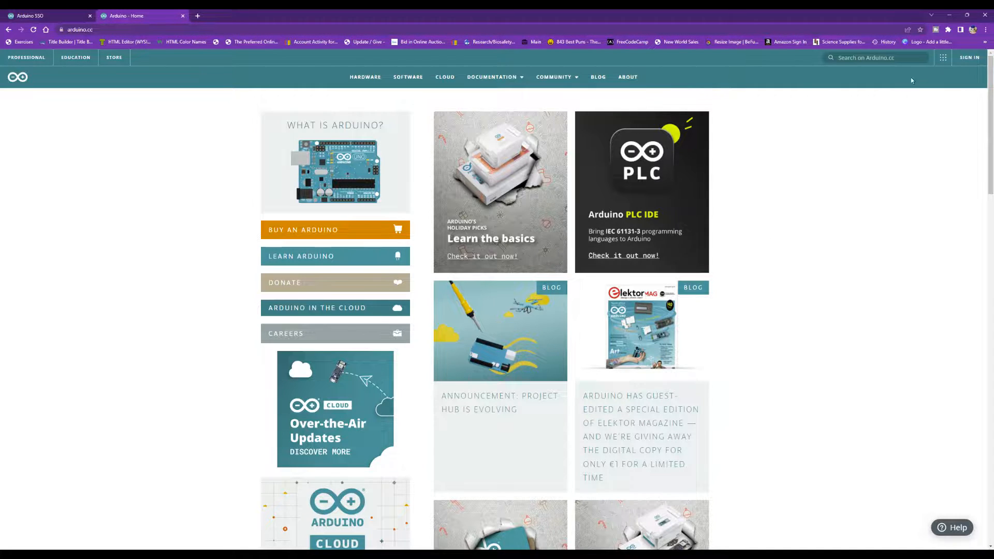
pyautogui.click(969, 57)
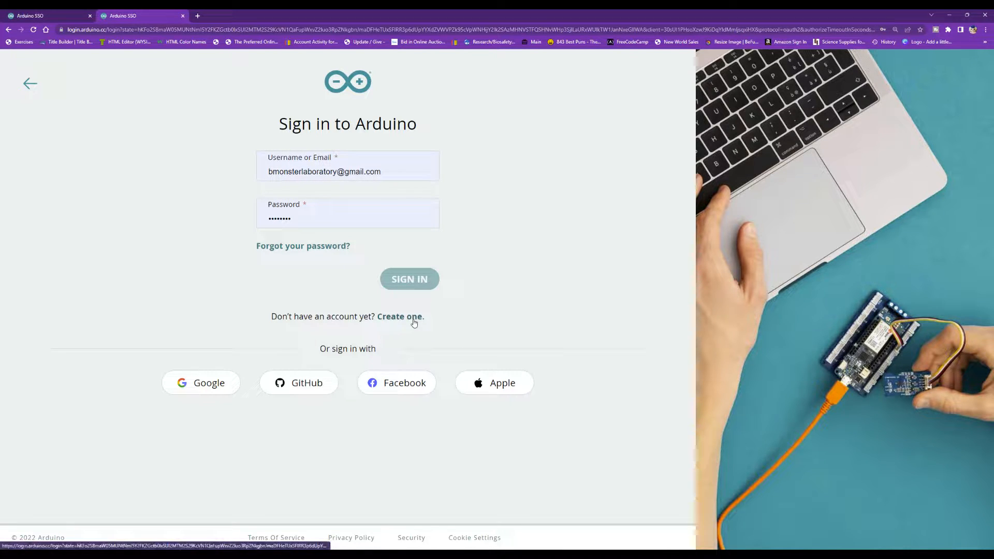
pyautogui.click(399, 316)
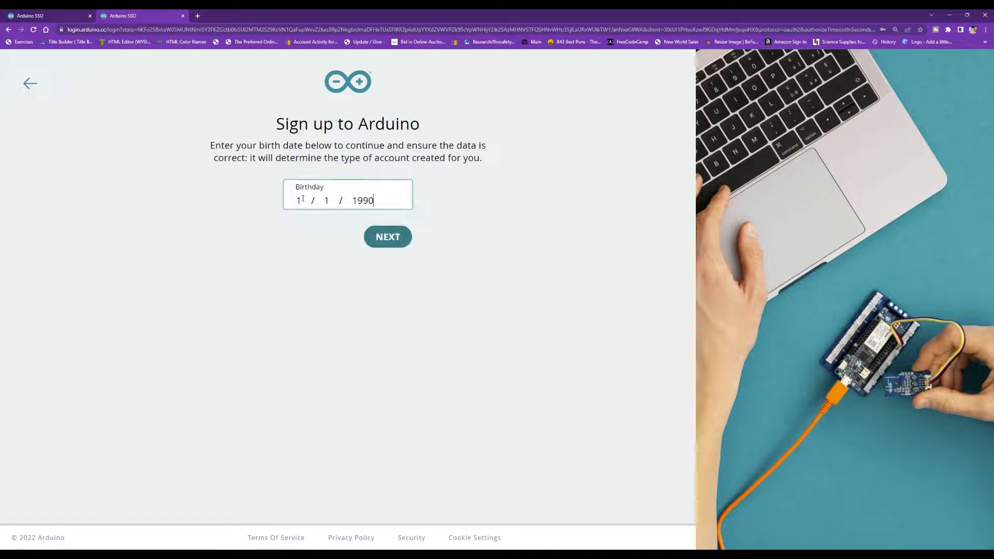
pyautogui.click(387, 237)
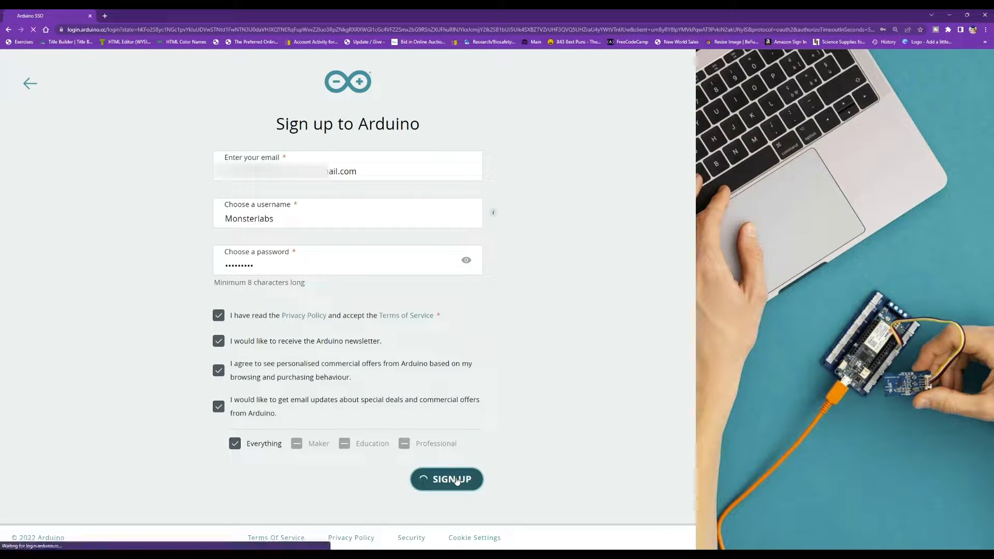
pyautogui.click(446, 478)
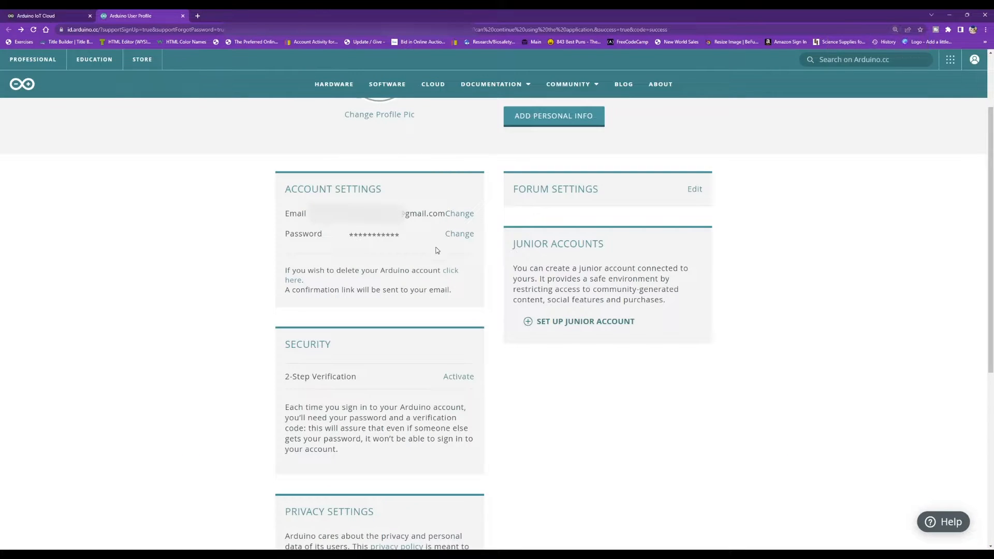
pyautogui.moveTo(432, 233)
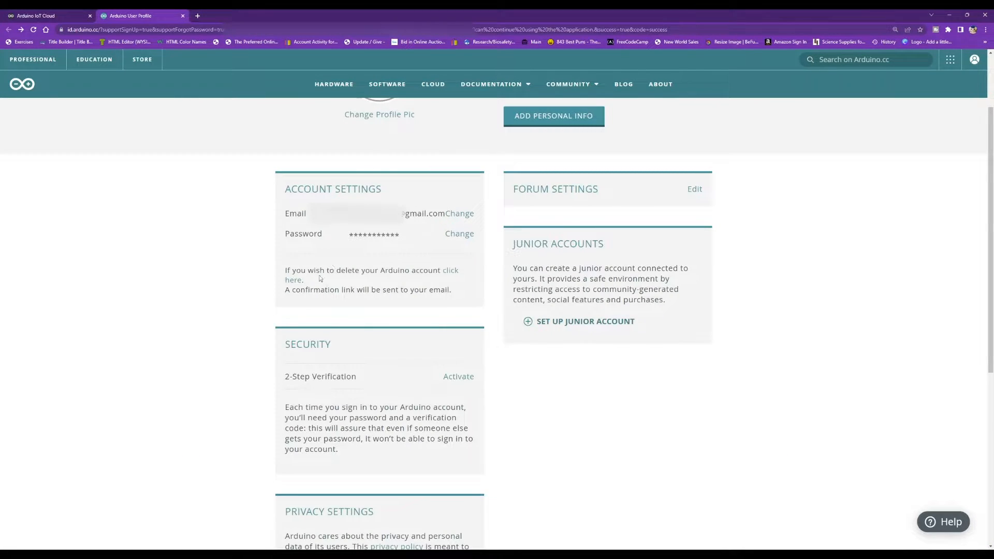
pyautogui.scroll(-3)
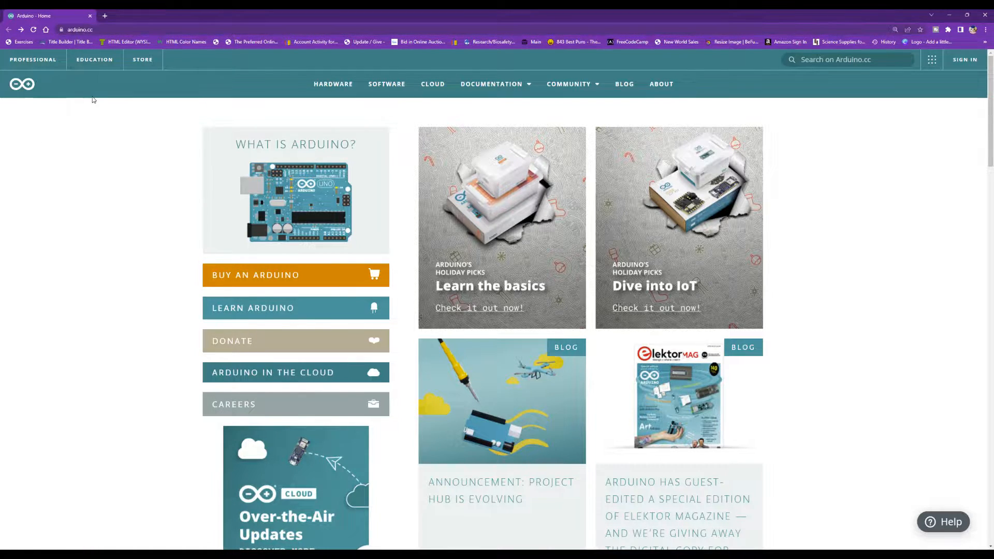
pyautogui.moveTo(252, 367)
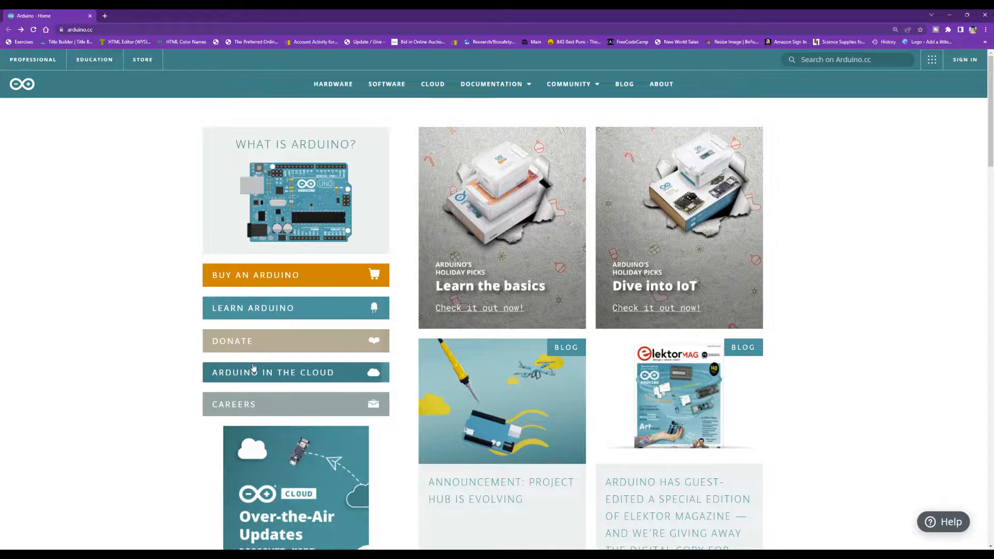
pyautogui.moveTo(328, 376)
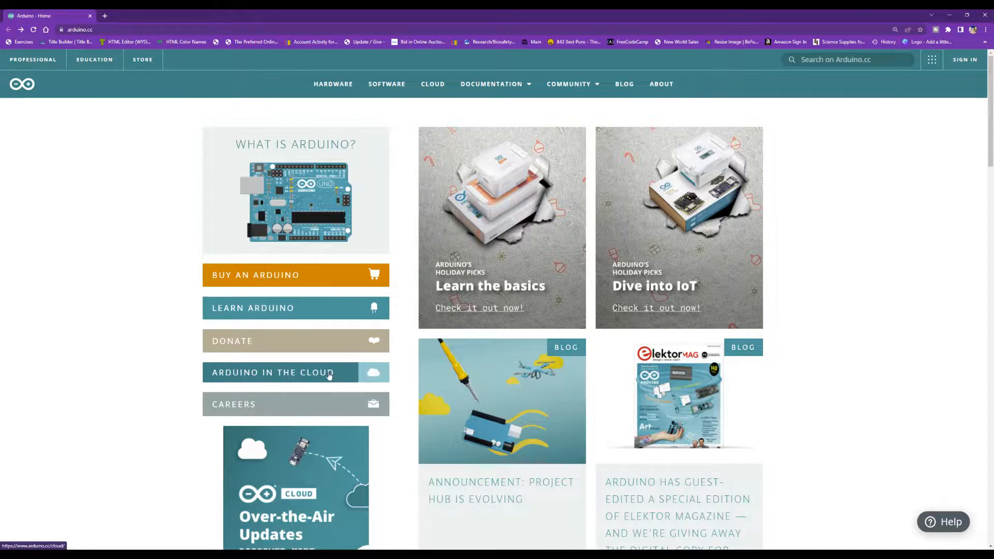
# Open Arduino Cloud via the 'Arduino in the Cloud' button on arduino.cc.
pyautogui.click(296, 372)
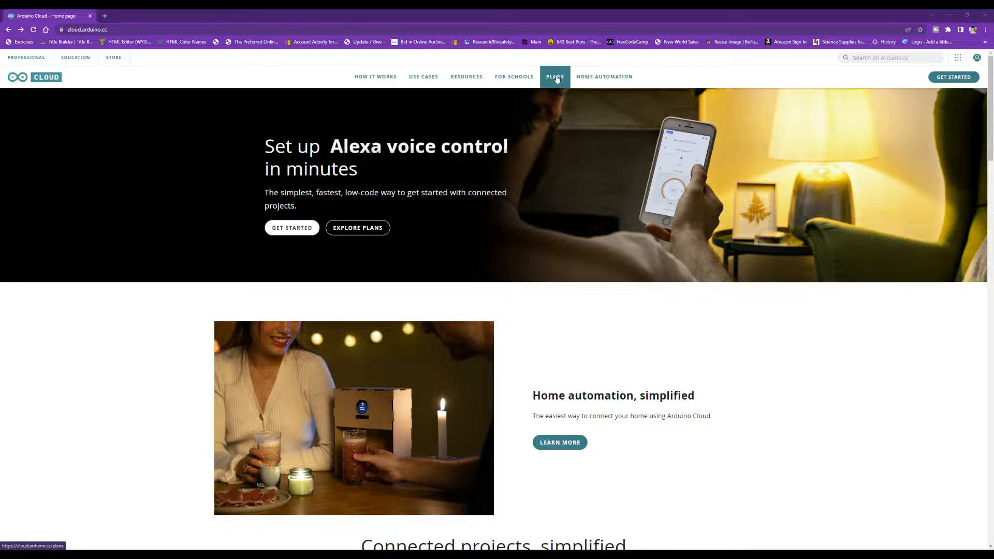
# Open the PLANS page and scroll through the Free, Entry, Maker and Maker plus comparison.
pyautogui.click(554, 77)
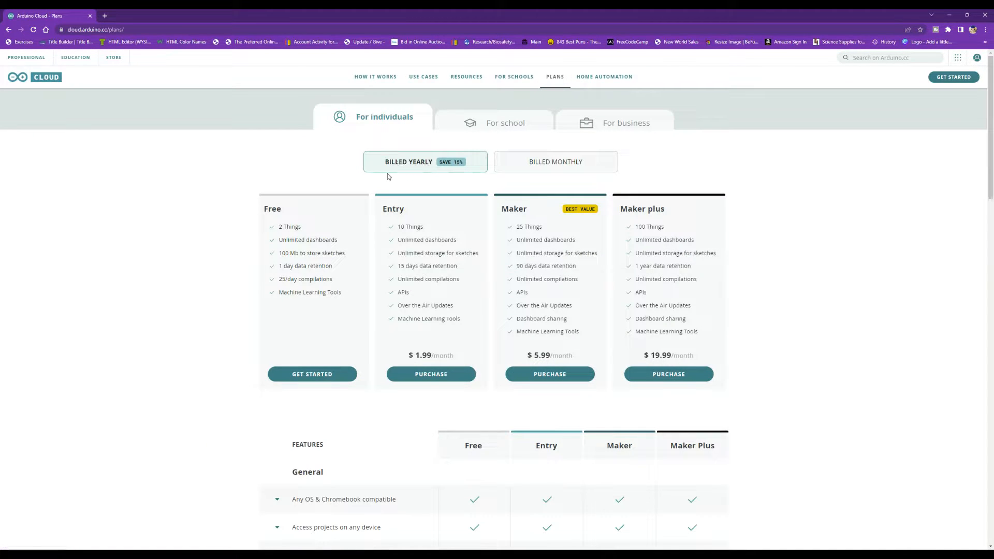
pyautogui.scroll(-3)
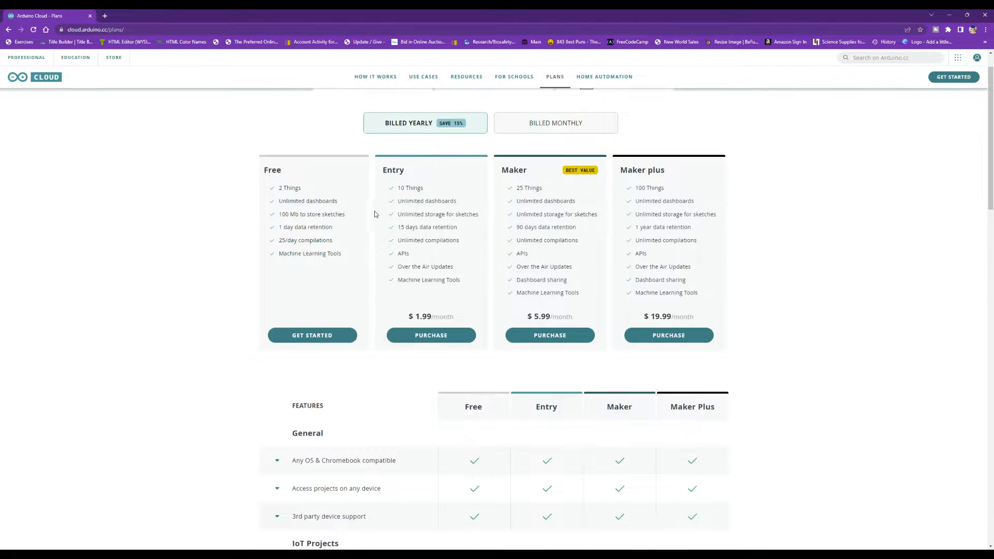
pyautogui.moveTo(401, 198)
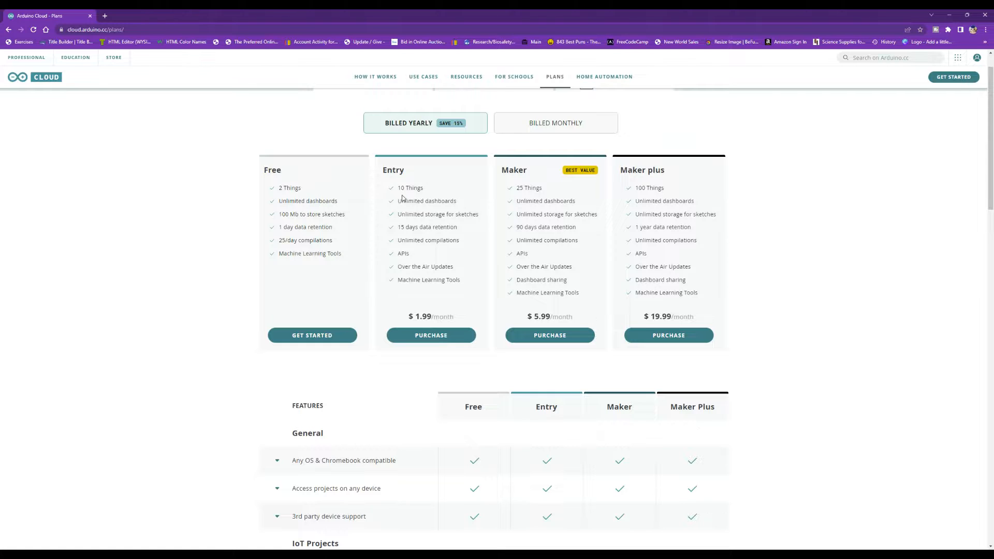
pyautogui.scroll(-3)
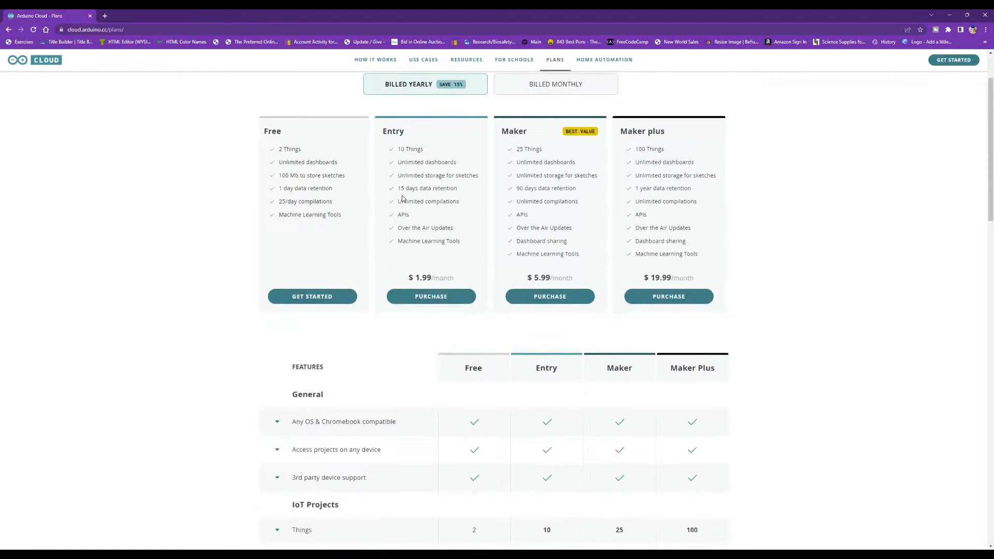
pyautogui.scroll(-3)
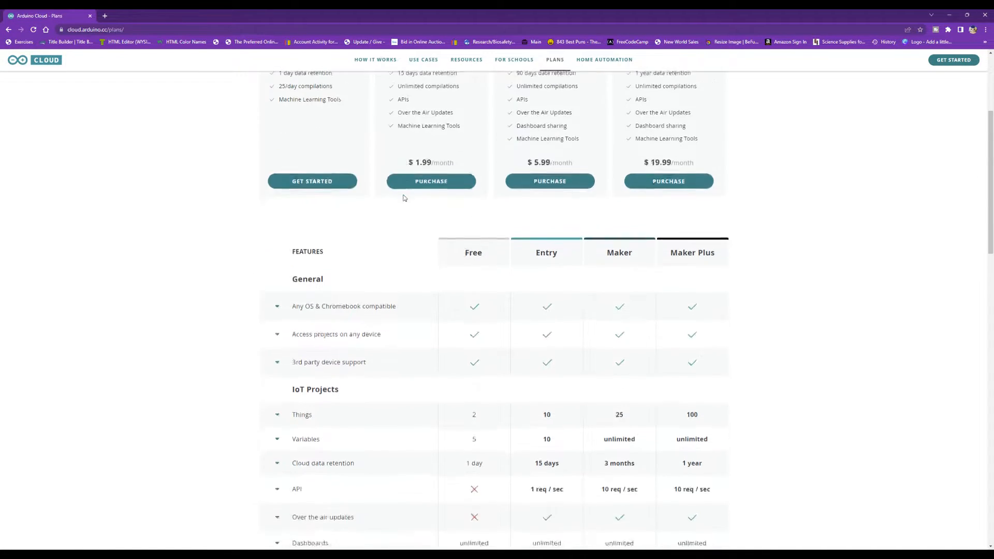
pyautogui.scroll(-3)
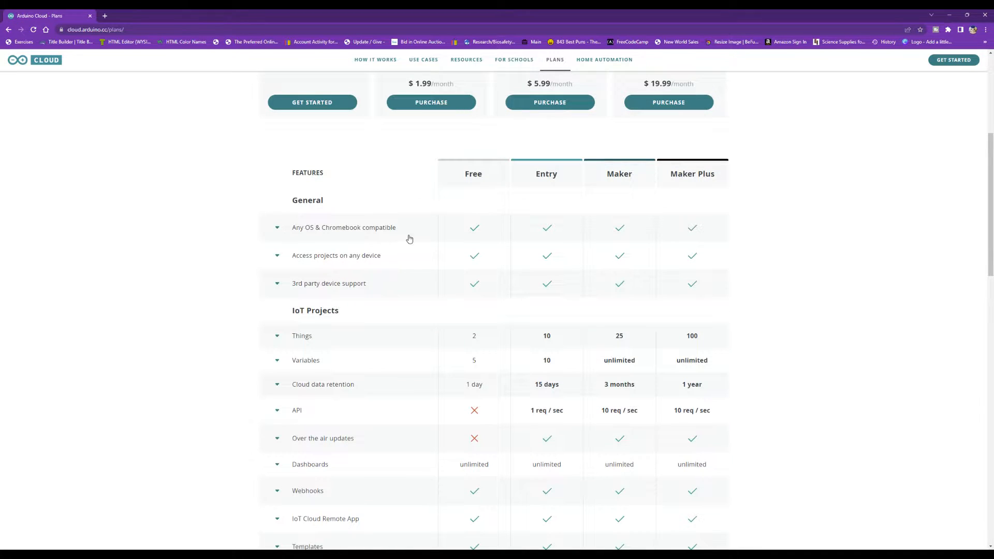
pyautogui.scroll(-3)
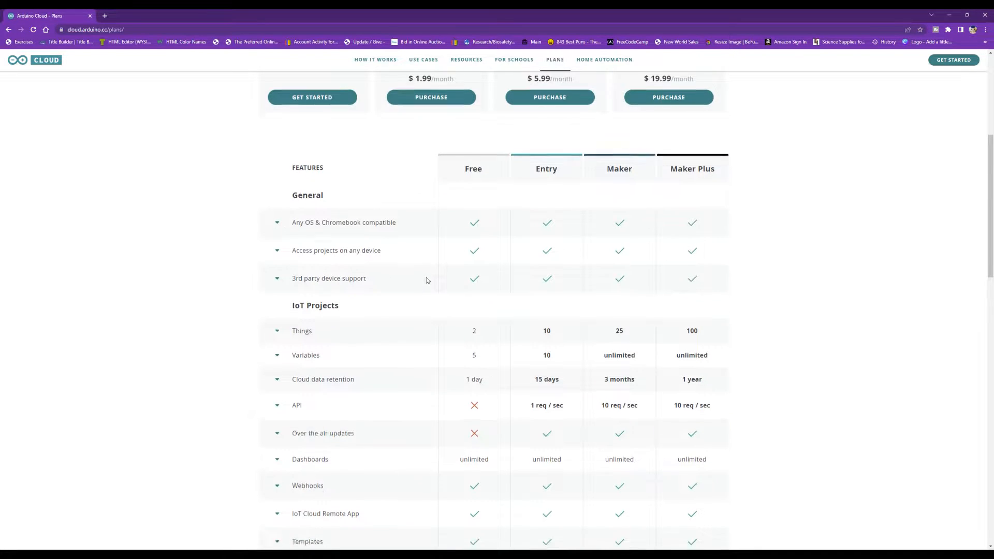
pyautogui.scroll(-3)
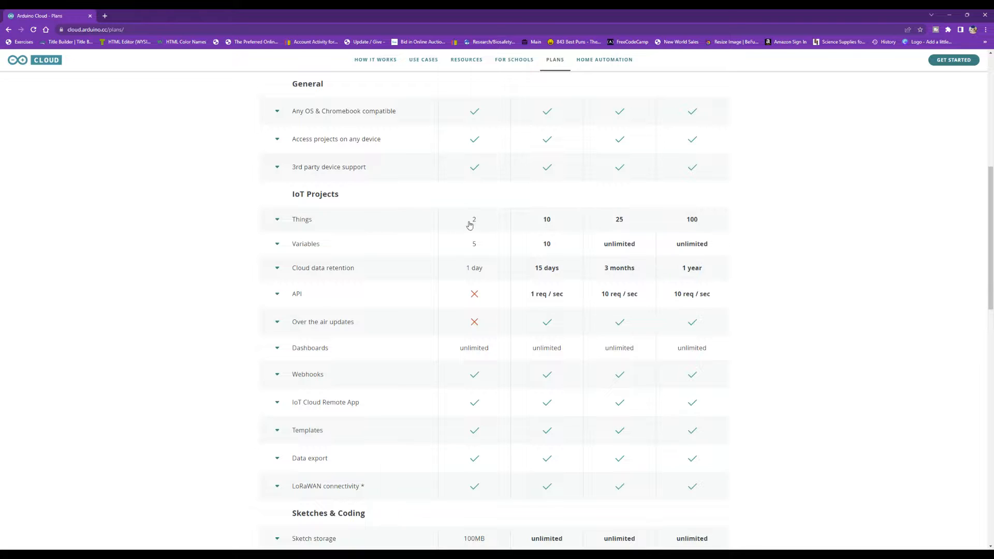
# Expand and collapse feature rows in the comparison table, including the API description.
pyautogui.click(276, 219)
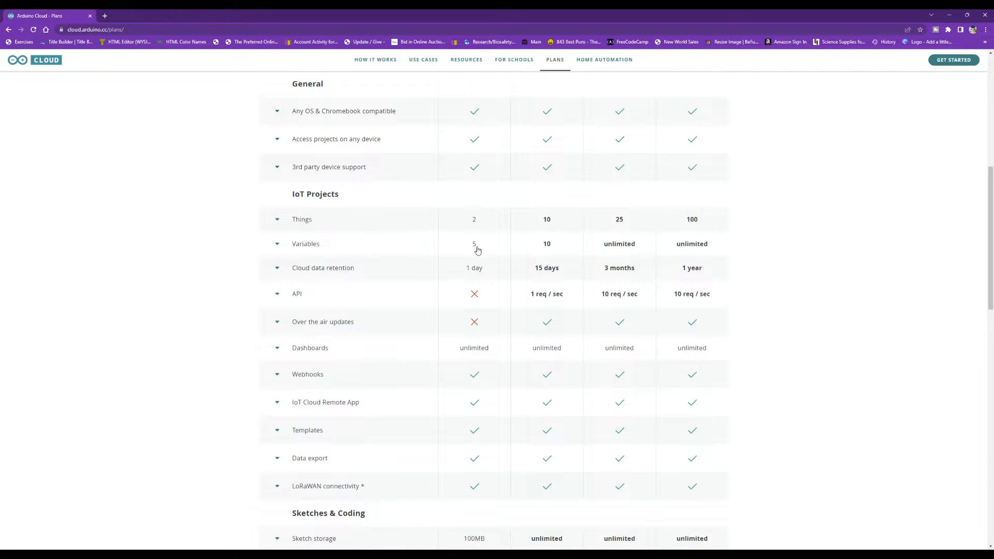
pyautogui.click(277, 244)
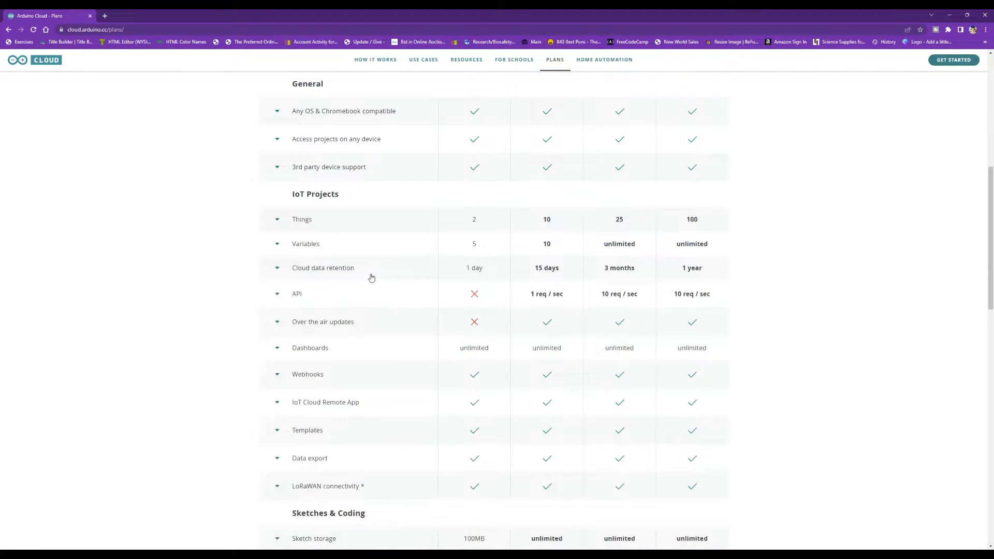
pyautogui.click(277, 294)
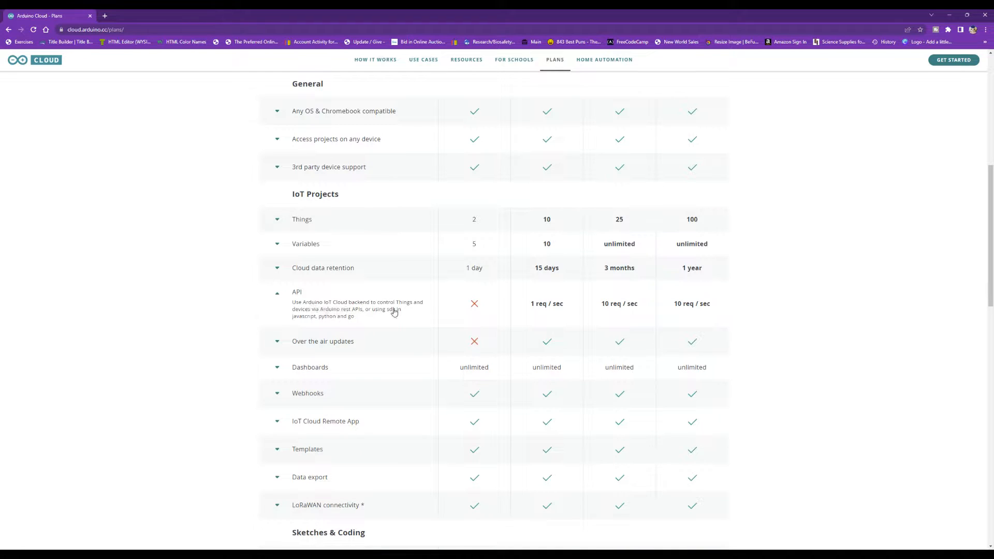
pyautogui.click(277, 342)
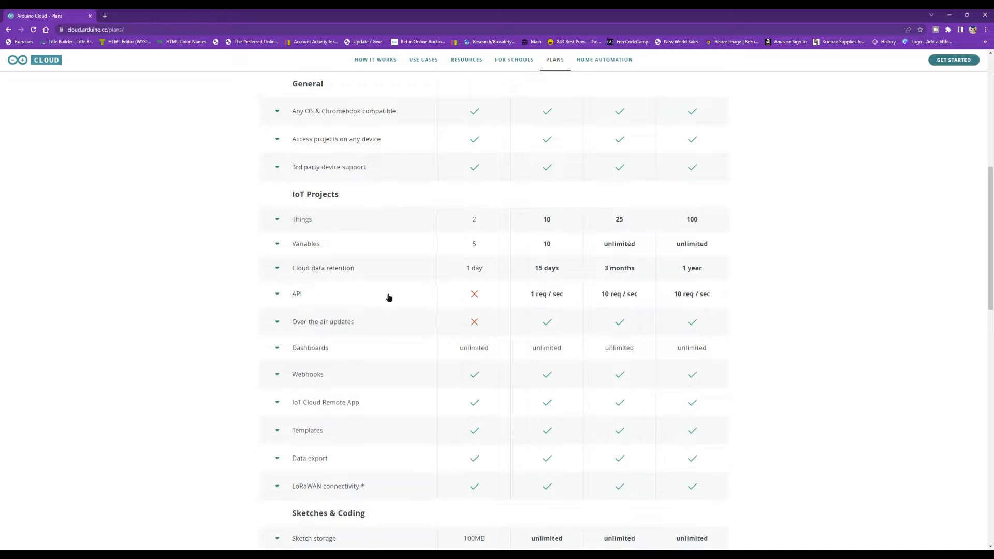
pyautogui.click(277, 293)
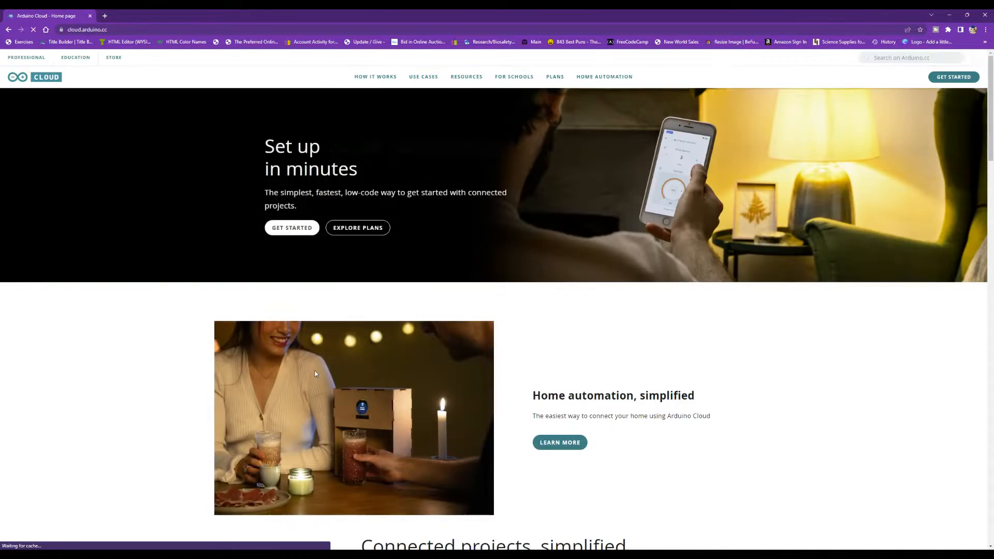
# Scroll the Cloud home page and open the Arduino Cloud IoT Cheat Sheet documentation.
pyautogui.scroll(-3)
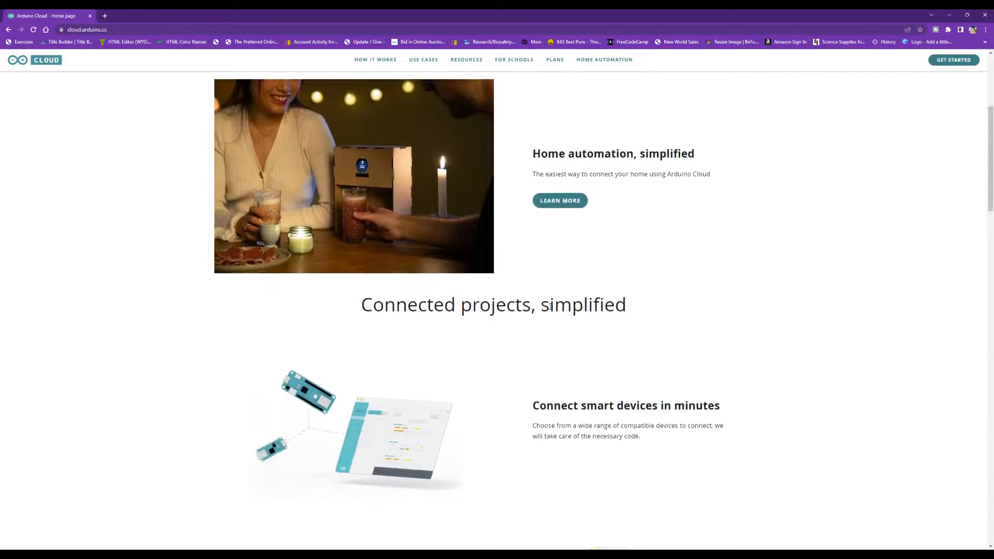
pyautogui.scroll(-3)
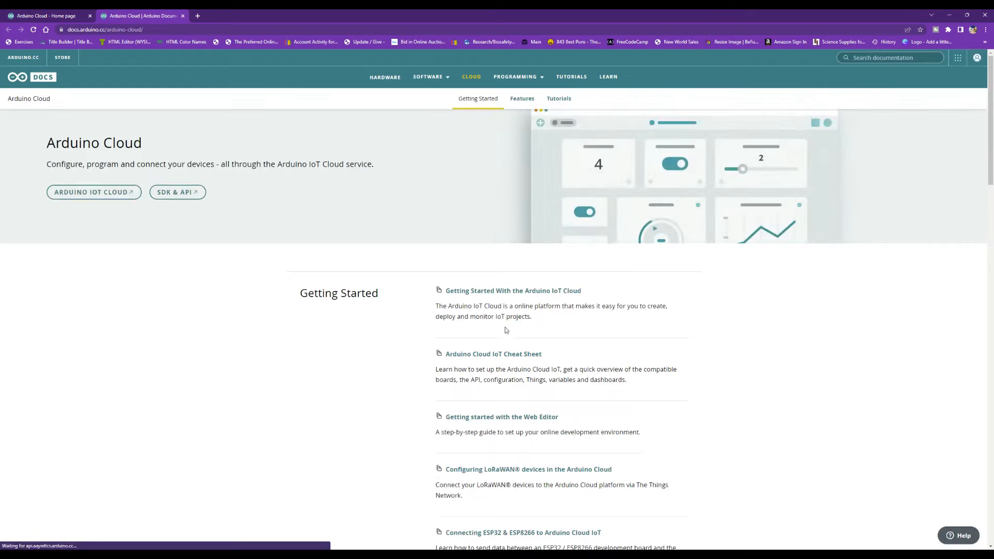
pyautogui.click(494, 354)
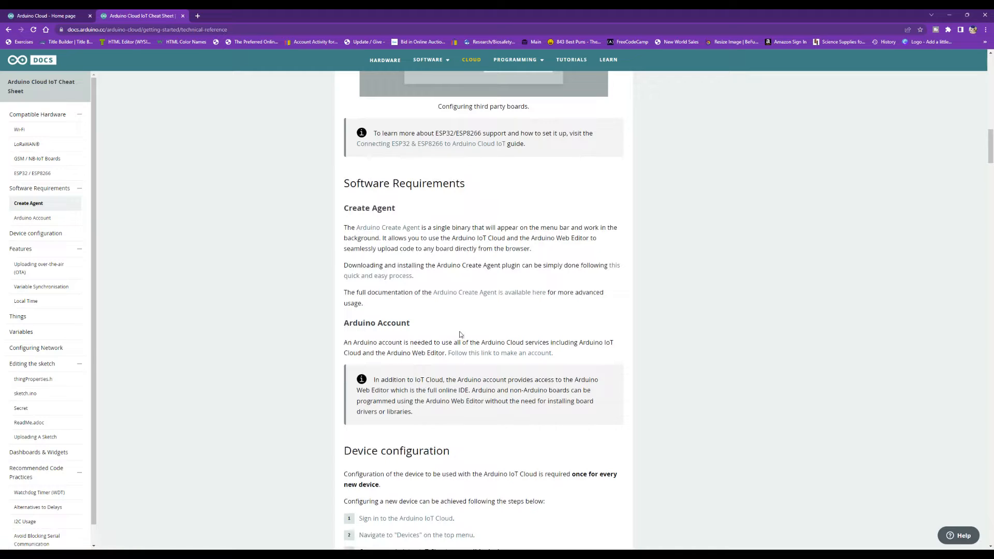
pyautogui.moveTo(418, 209)
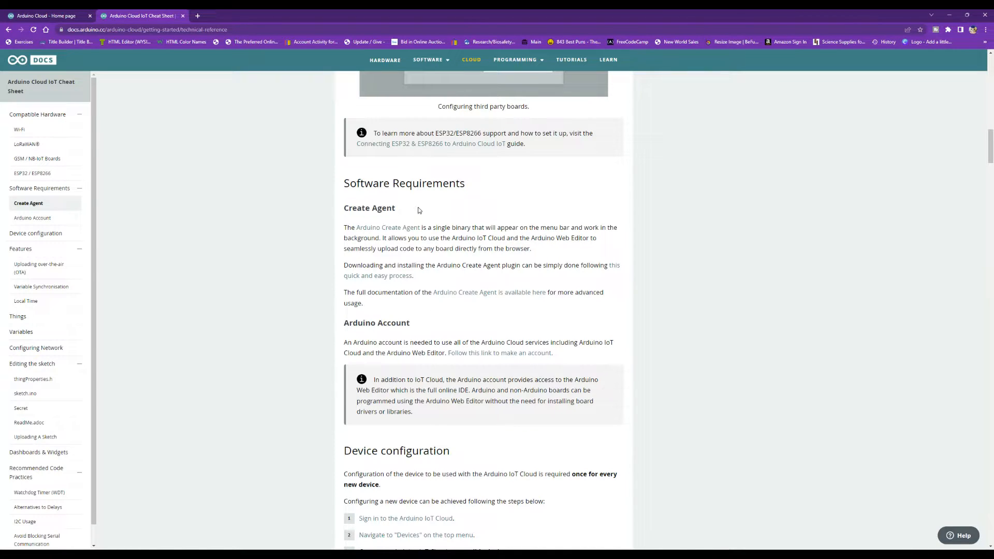
pyautogui.moveTo(457, 278)
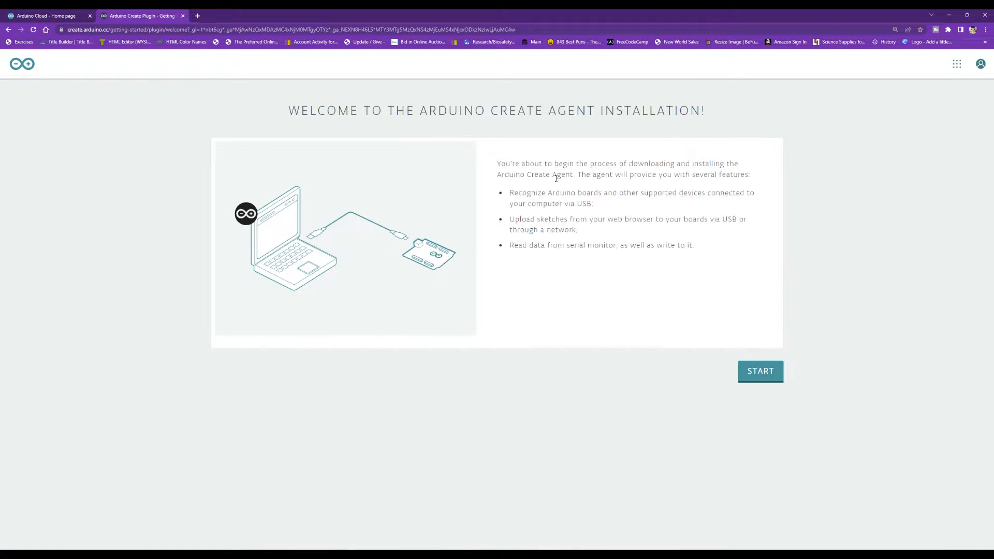
pyautogui.moveTo(714, 269)
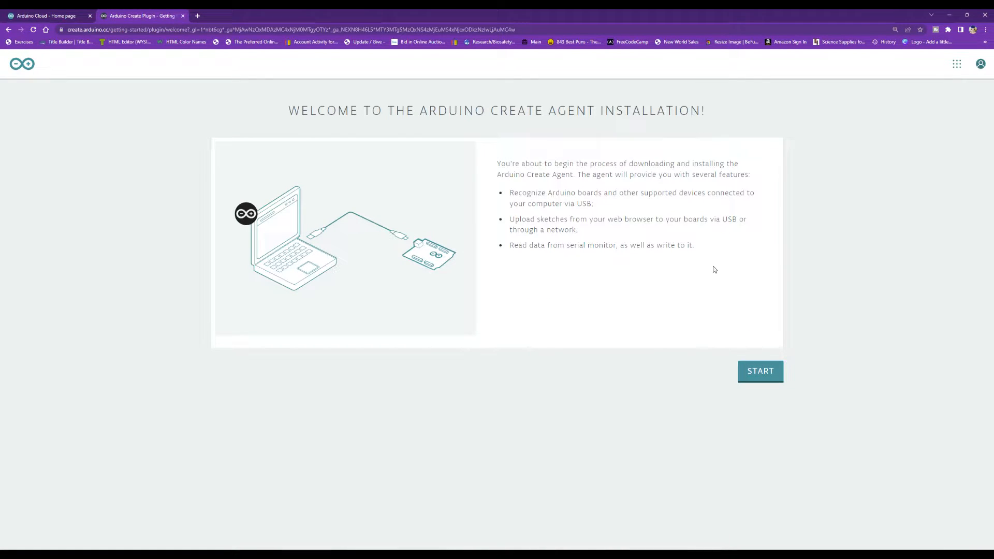
# Start the Create Agent installer and request the 64-bit Windows agent download.
pyautogui.click(760, 371)
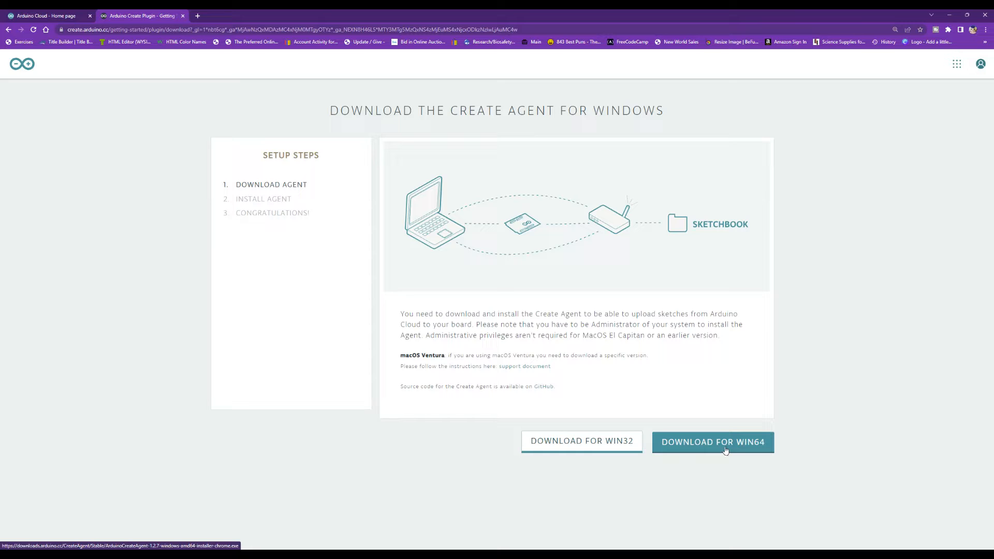
pyautogui.click(44, 16)
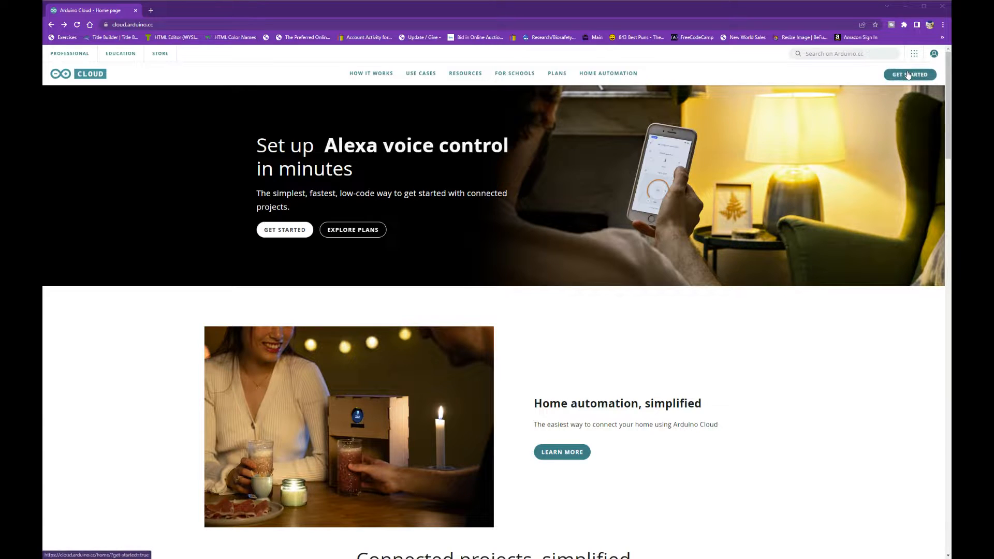
# Run Get Started with LET'S MAKE and dismiss the unsupported-device notice.
pyautogui.click(909, 74)
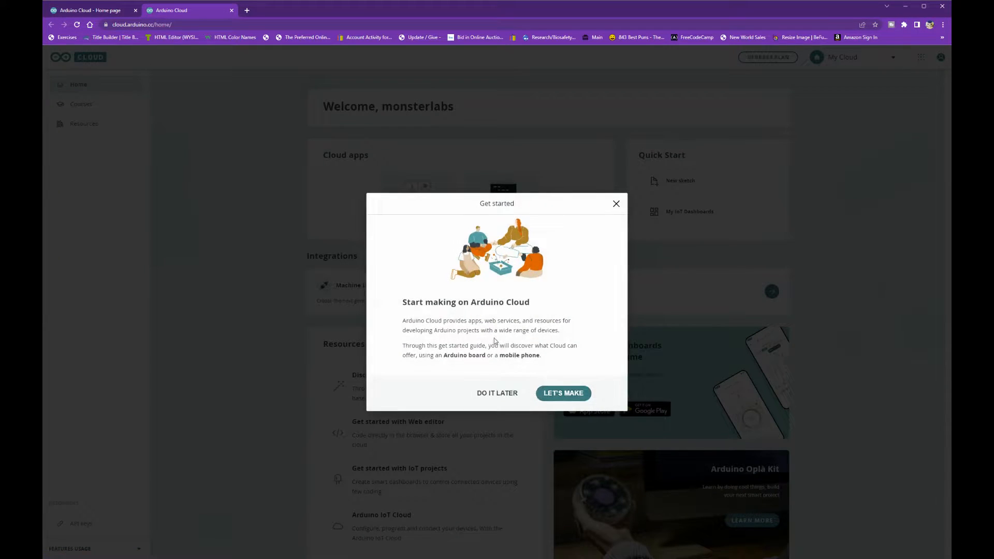
pyautogui.click(563, 393)
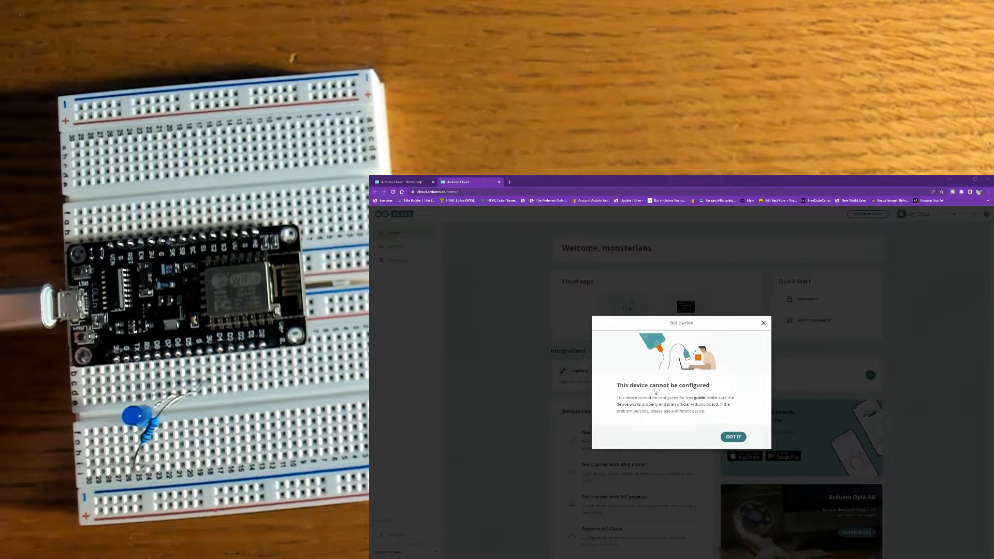
pyautogui.click(733, 436)
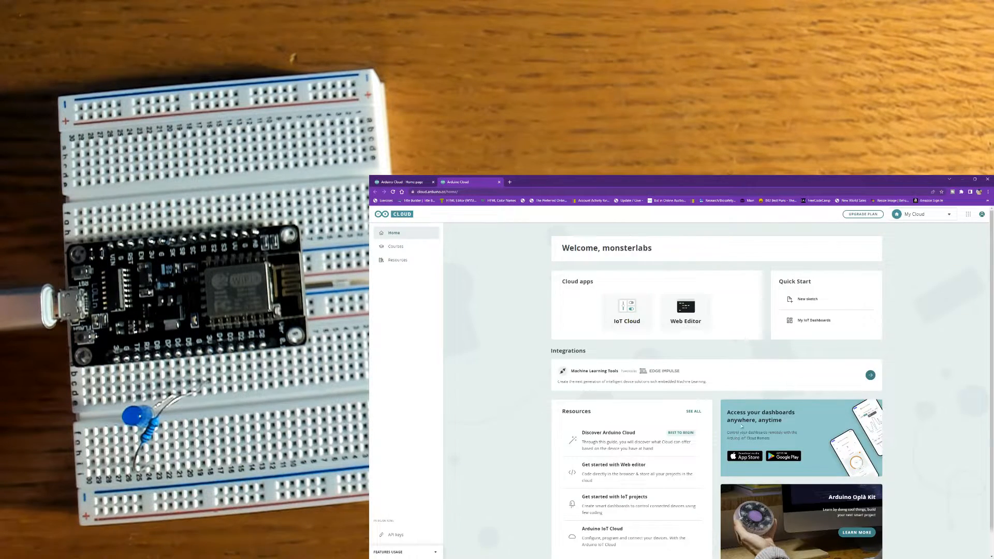
pyautogui.moveTo(626, 310)
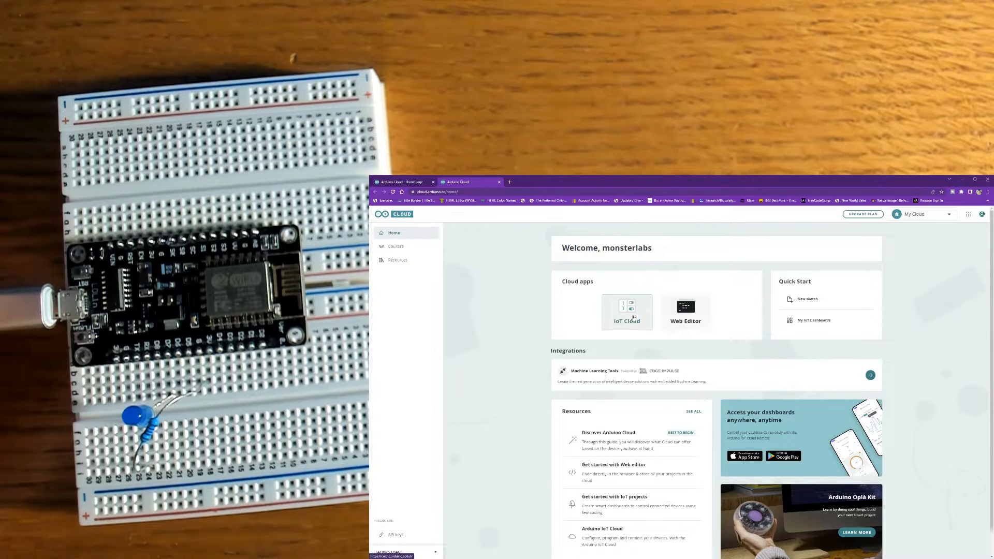
# Add a third-party ESP8266 device with model NodeMCU 1.0 (ESP-12E Module).
pyautogui.click(626, 311)
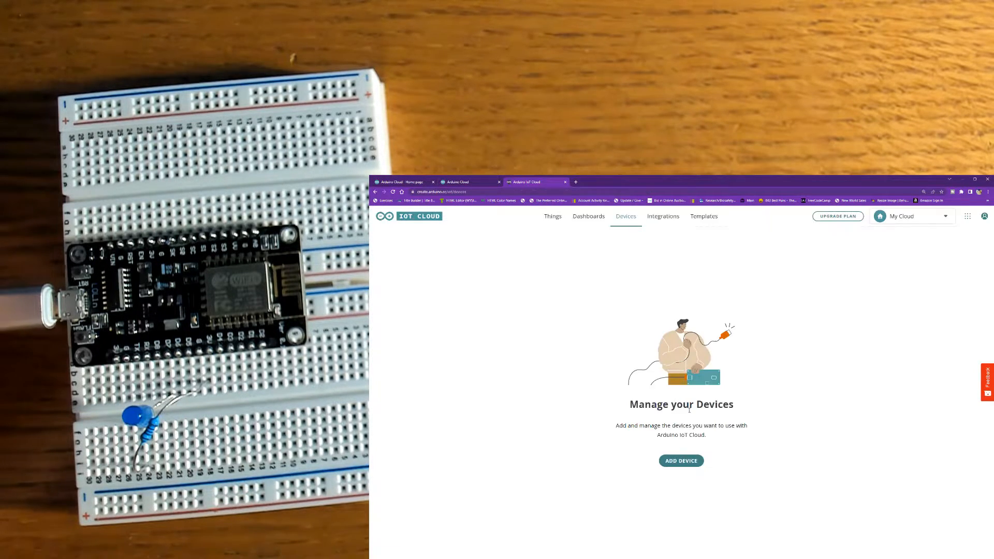
pyautogui.click(681, 460)
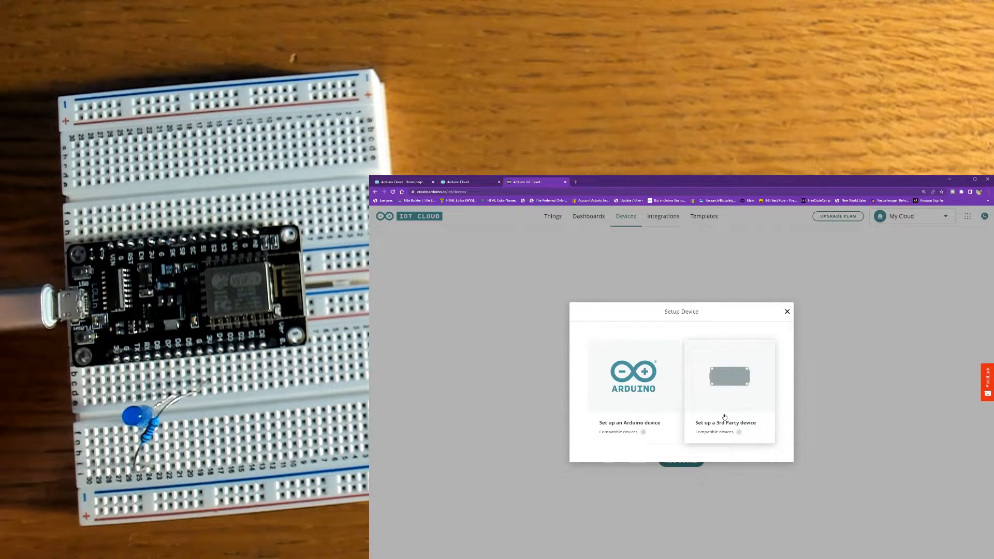
pyautogui.moveTo(723, 384)
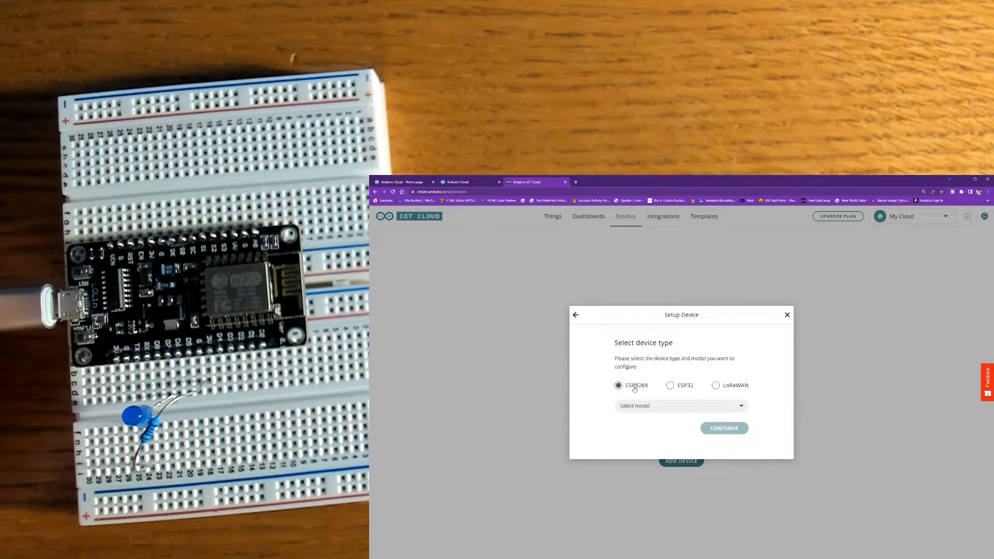
pyautogui.click(680, 406)
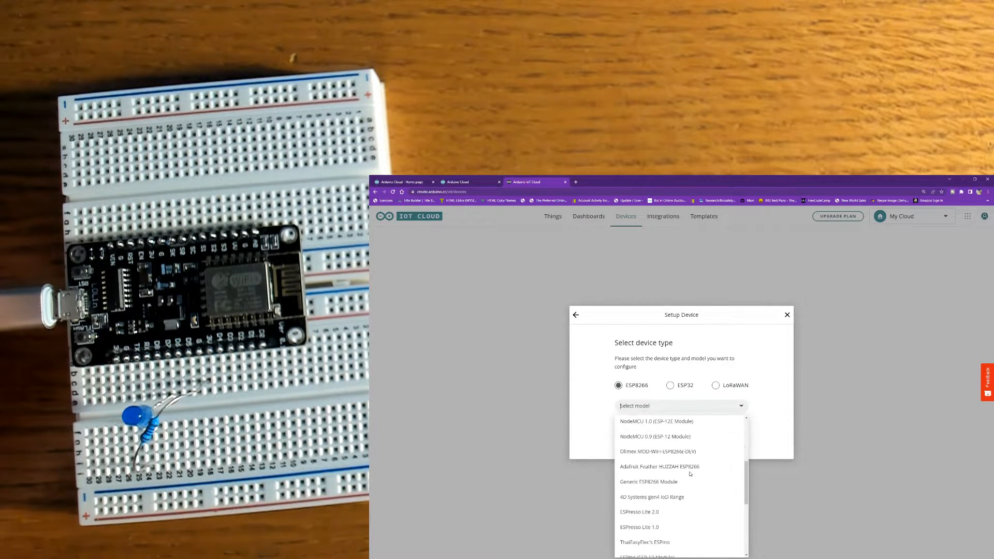
pyautogui.scroll(-3)
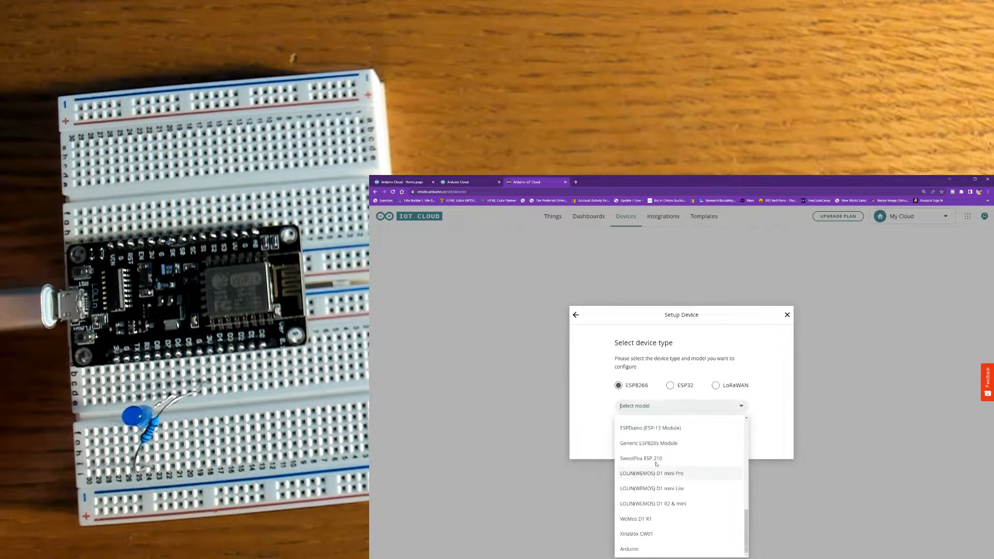
pyautogui.scroll(-3)
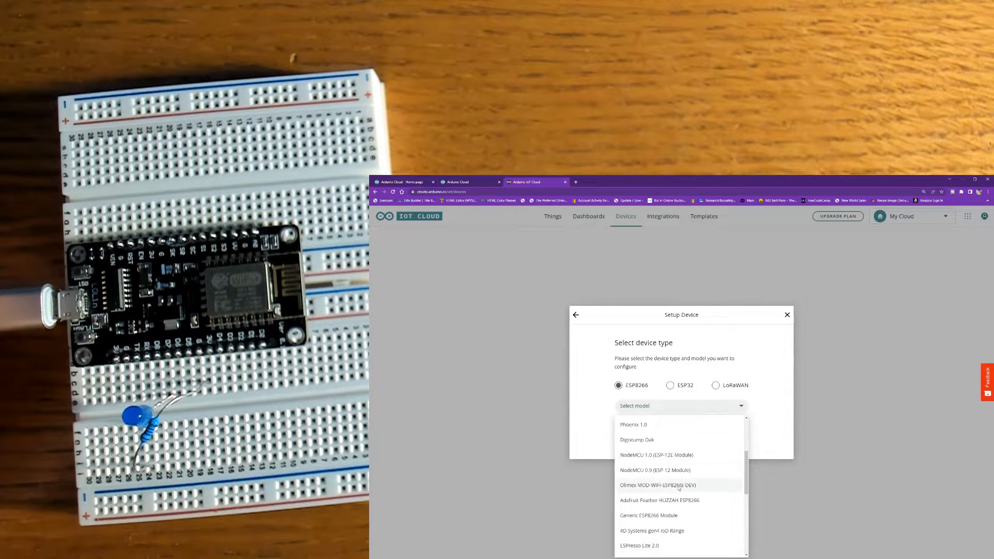
pyautogui.click(656, 454)
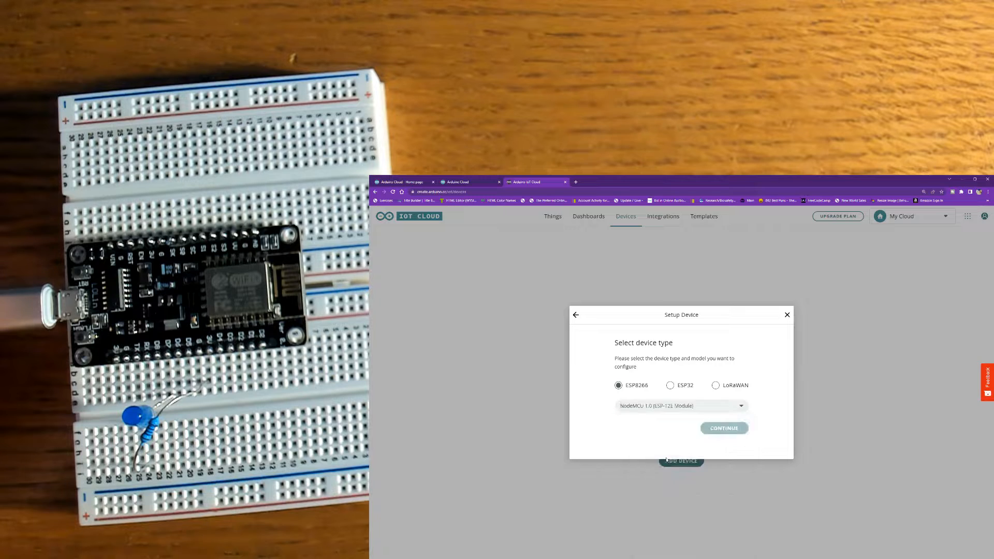
pyautogui.click(723, 429)
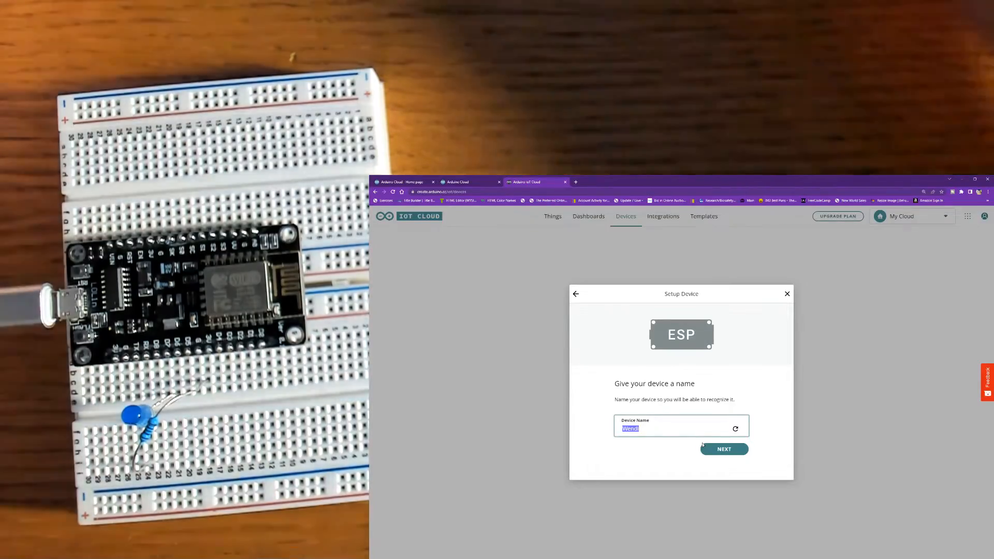
# Name the device 'bob' and copy its Device ID and Secret Key.
pyautogui.write('bob')
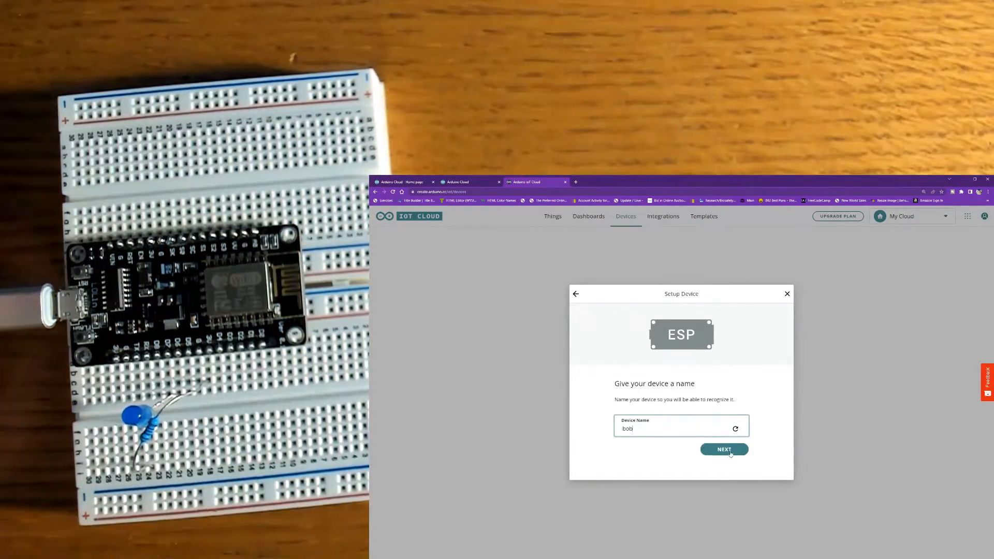
pyautogui.click(724, 449)
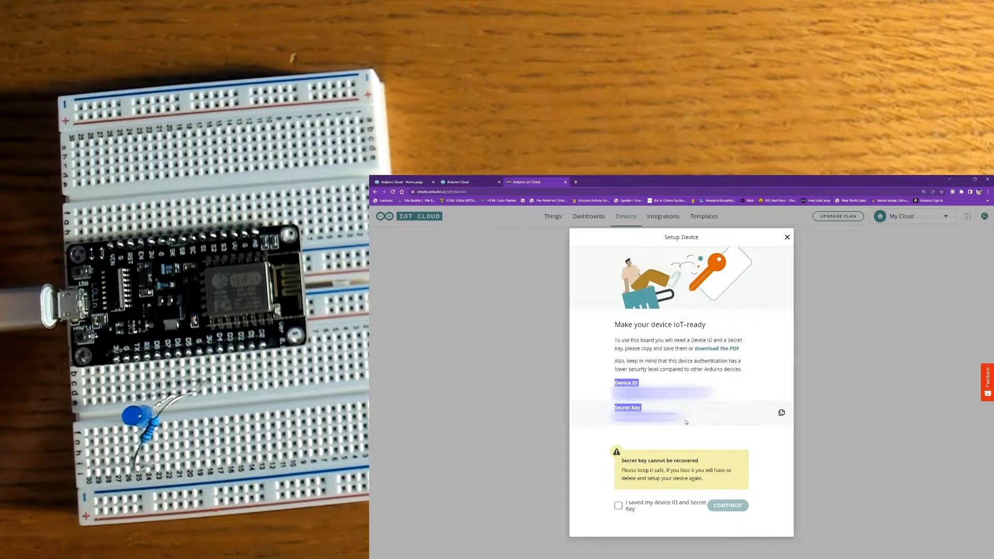
pyautogui.rightClick(644, 418)
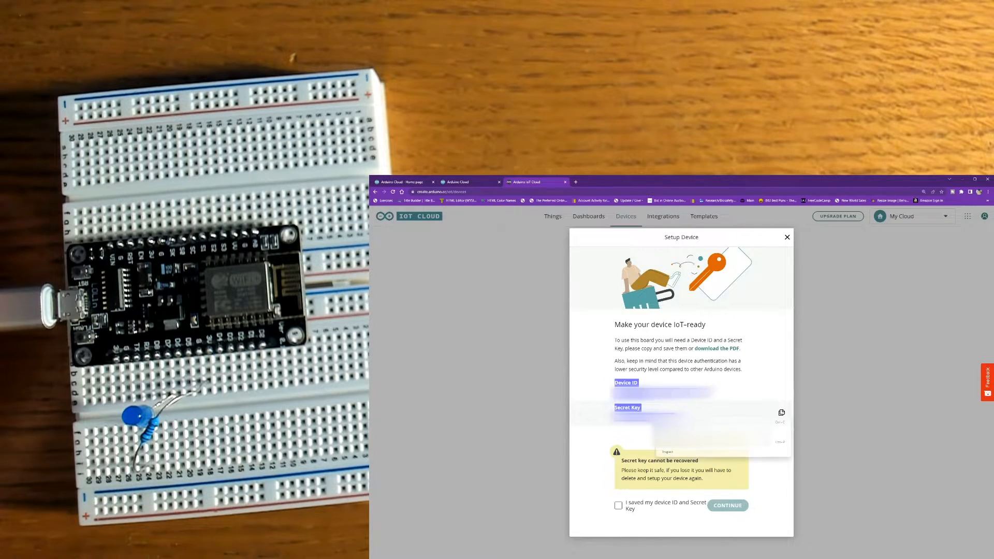
pyautogui.click(618, 505)
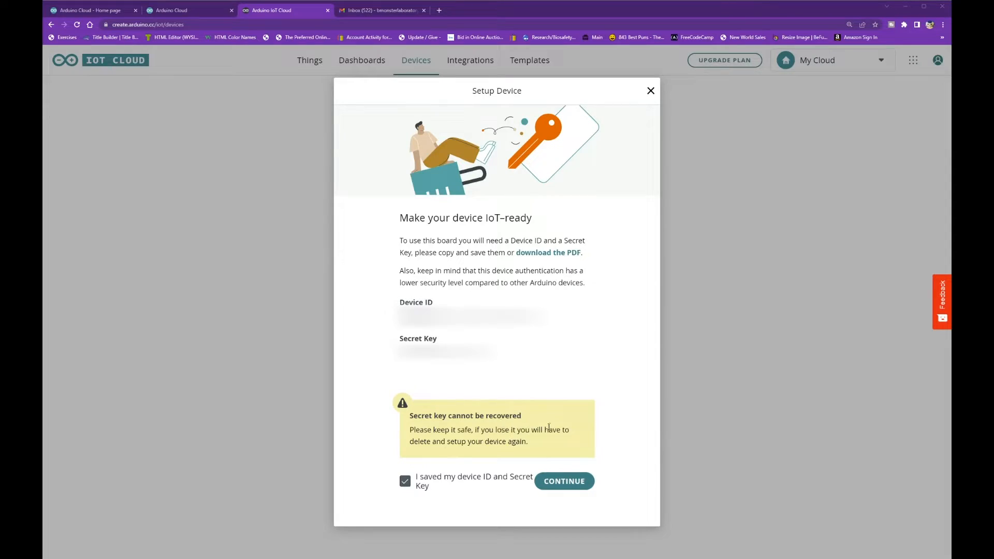
pyautogui.click(564, 481)
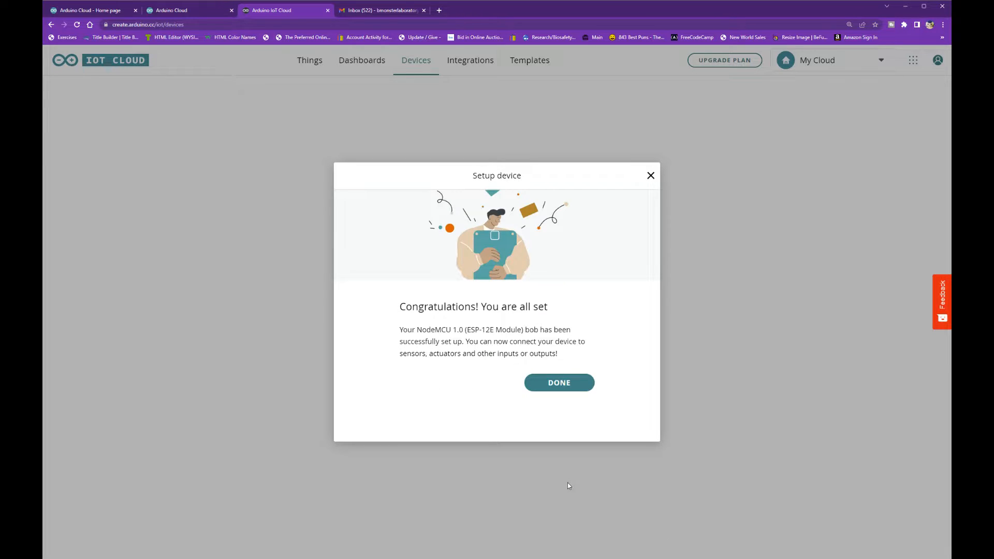
pyautogui.moveTo(441, 327)
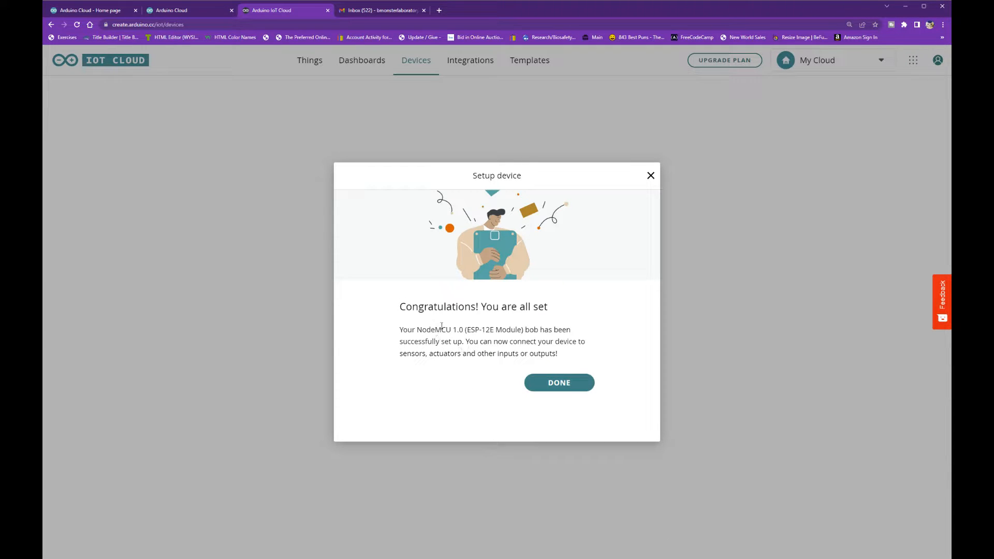
pyautogui.click(558, 382)
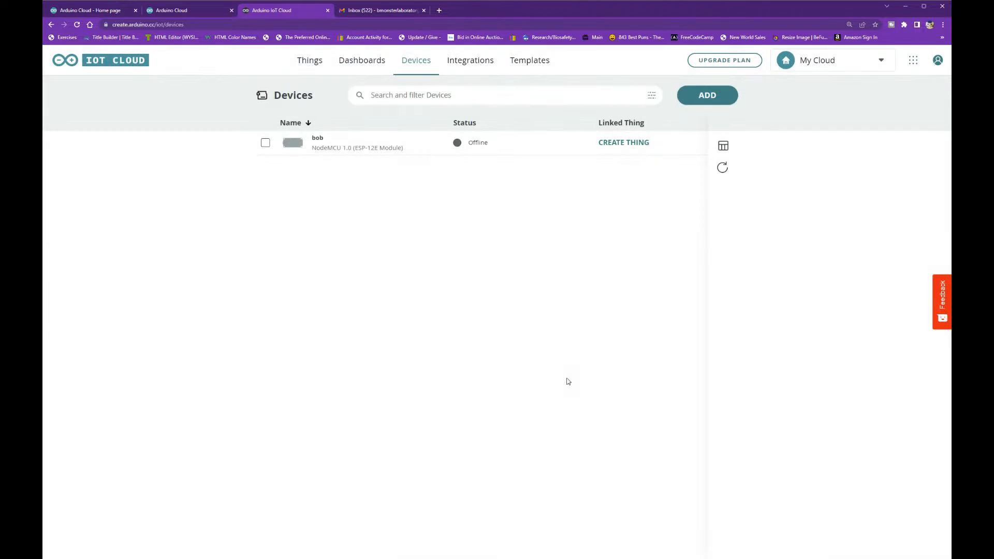
pyautogui.moveTo(590, 170)
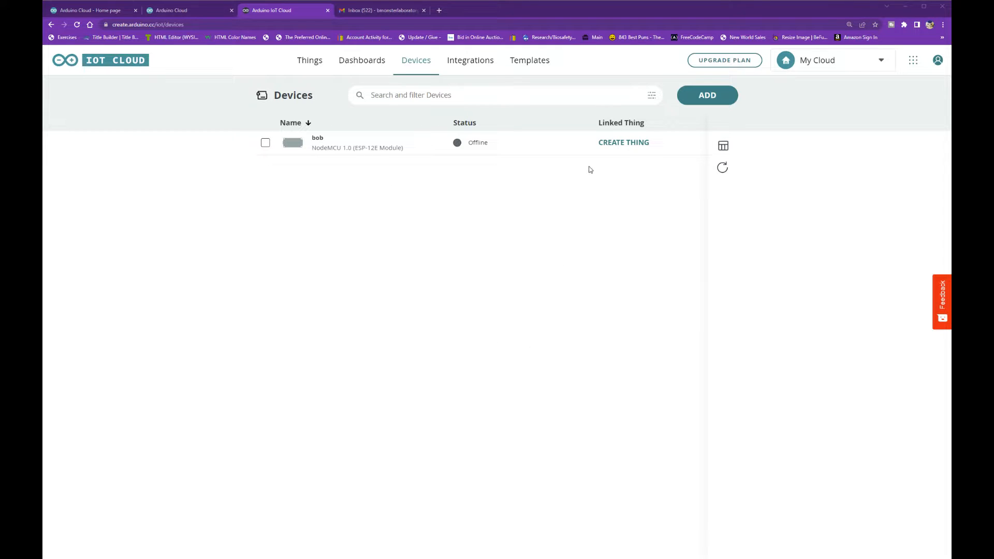
# Create a Thing for bob and save its Wi-Fi name, password and secret key.
pyautogui.click(624, 141)
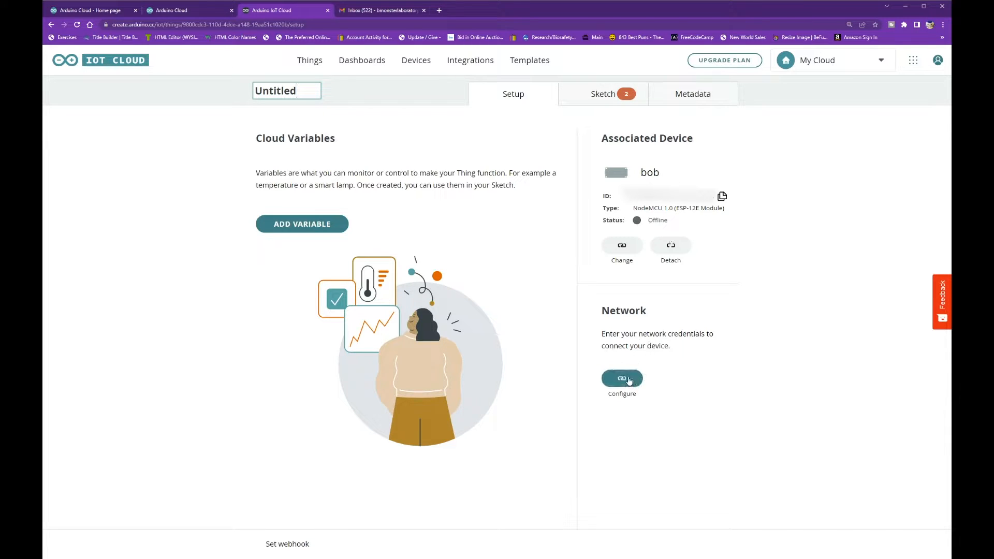
pyautogui.click(621, 379)
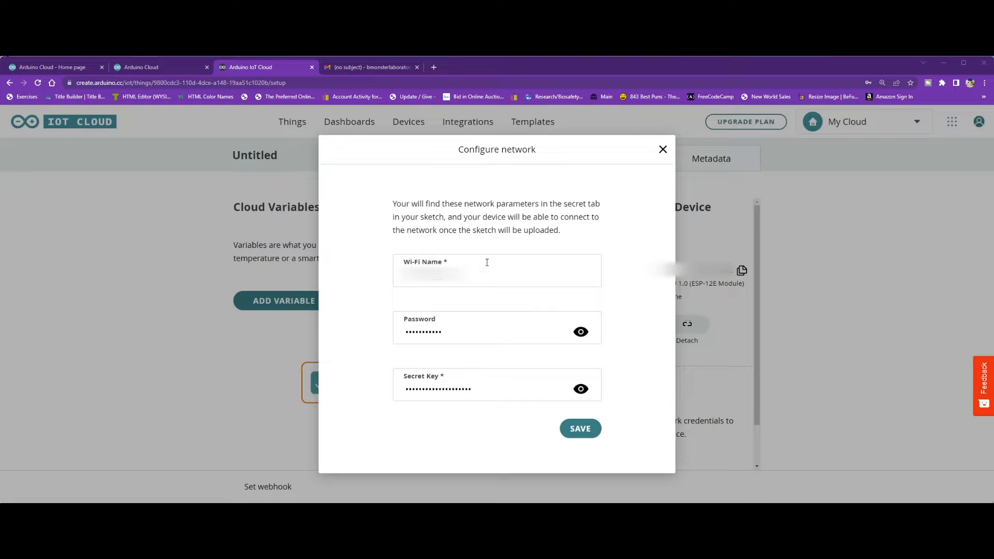
pyautogui.click(579, 429)
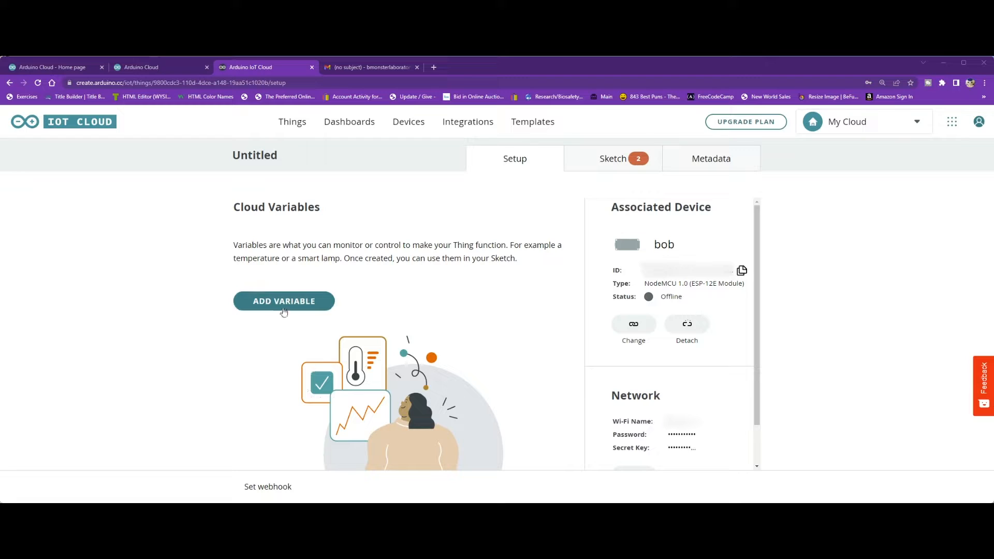
# Add cloud variable random_value with type Integer Number and Read Only permission.
pyautogui.click(283, 300)
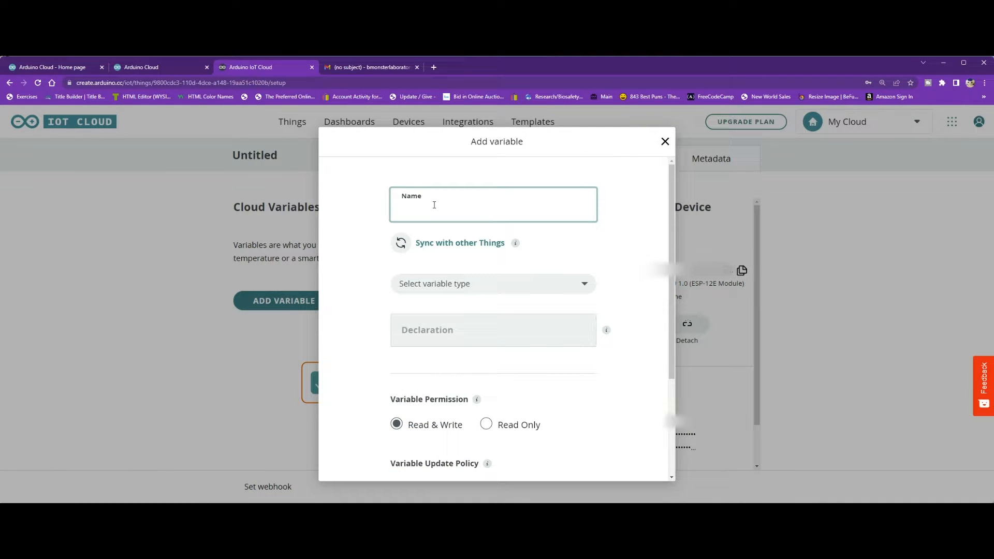
pyautogui.write('random_value')
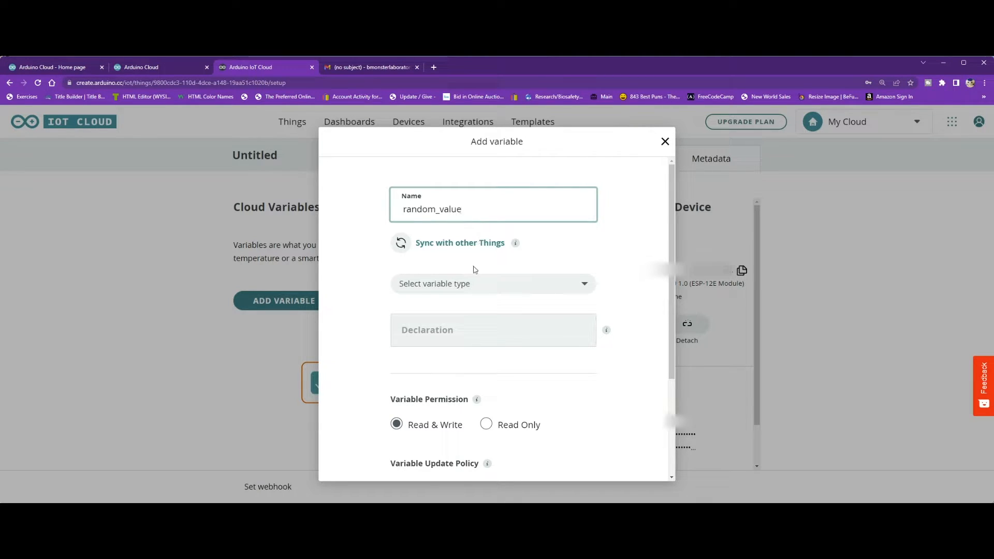
pyautogui.click(493, 284)
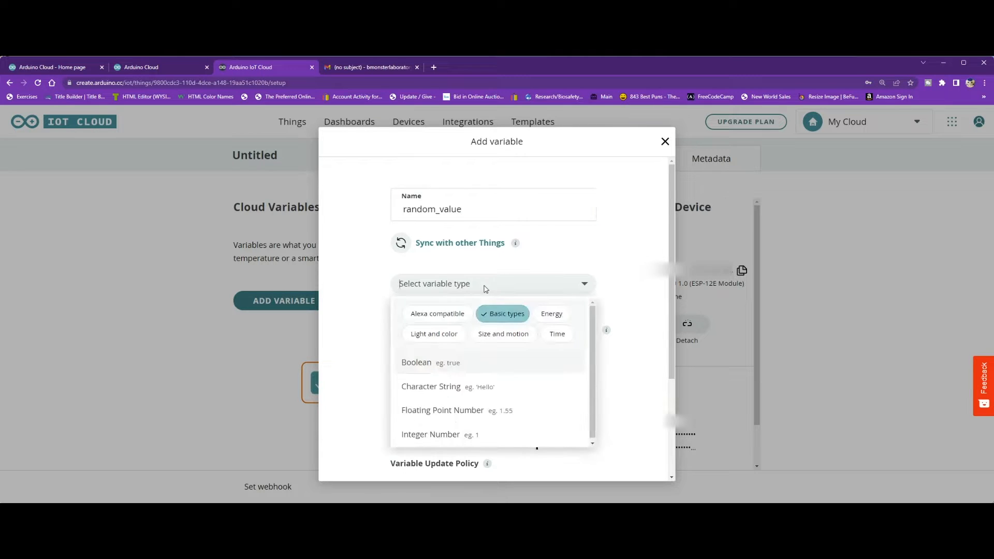
pyautogui.moveTo(476, 338)
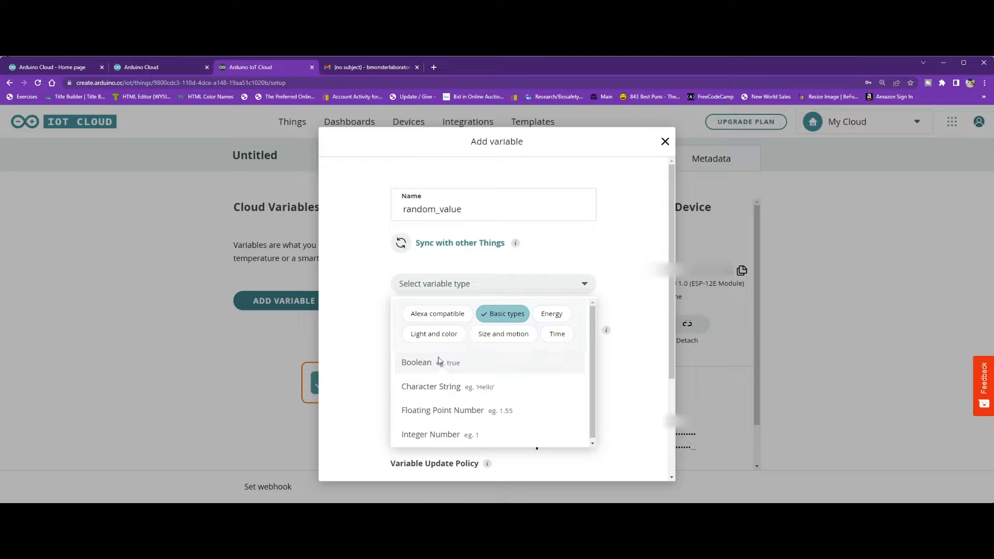
pyautogui.click(430, 434)
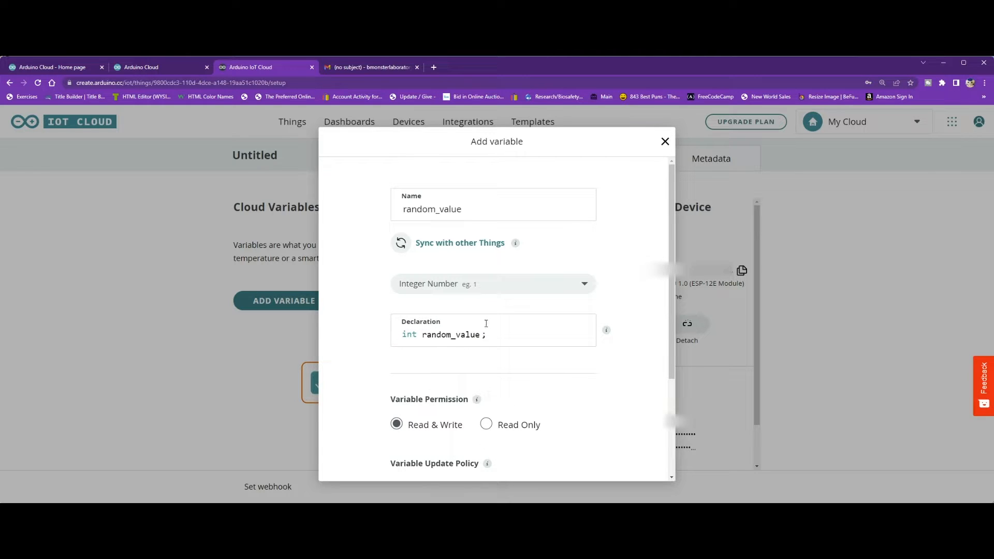
pyautogui.moveTo(437, 355)
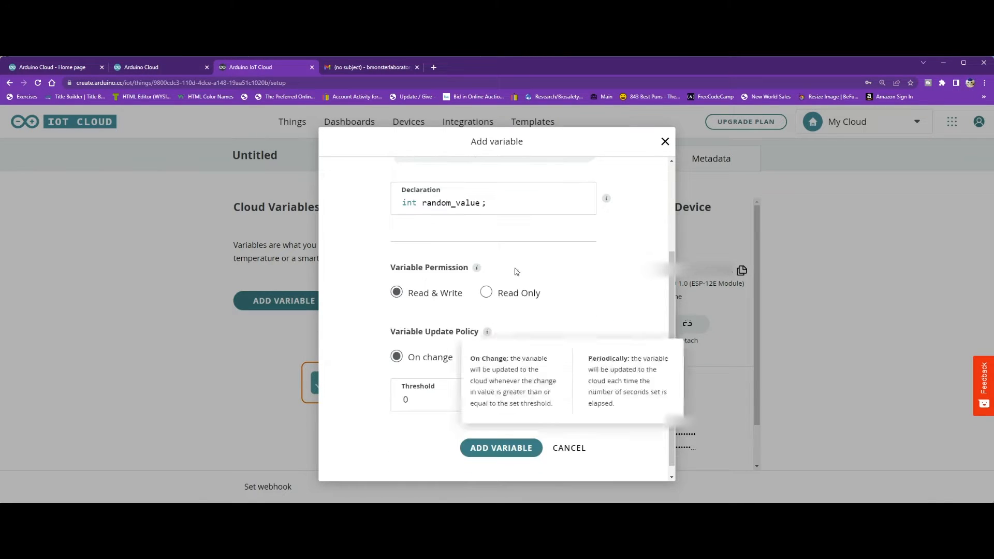
pyautogui.click(487, 292)
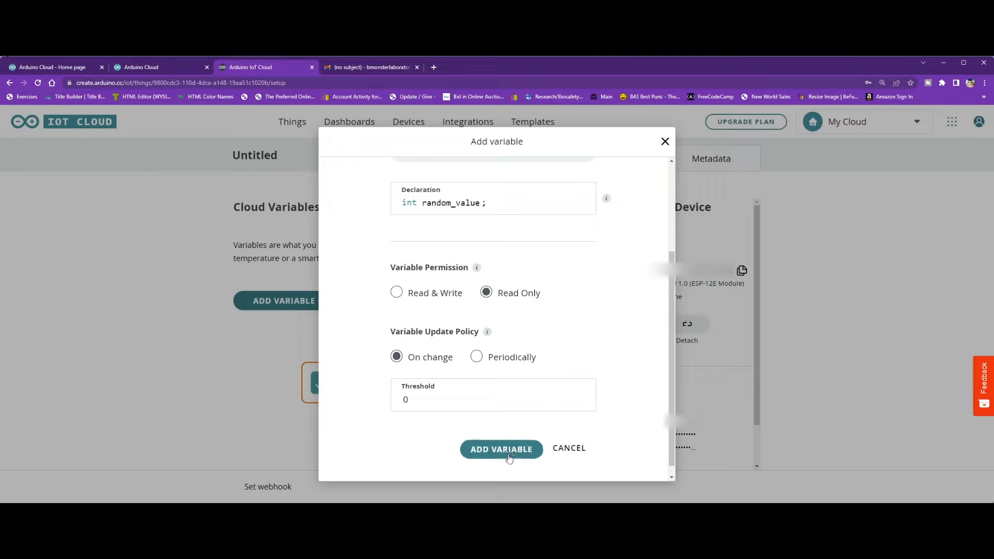
pyautogui.click(501, 449)
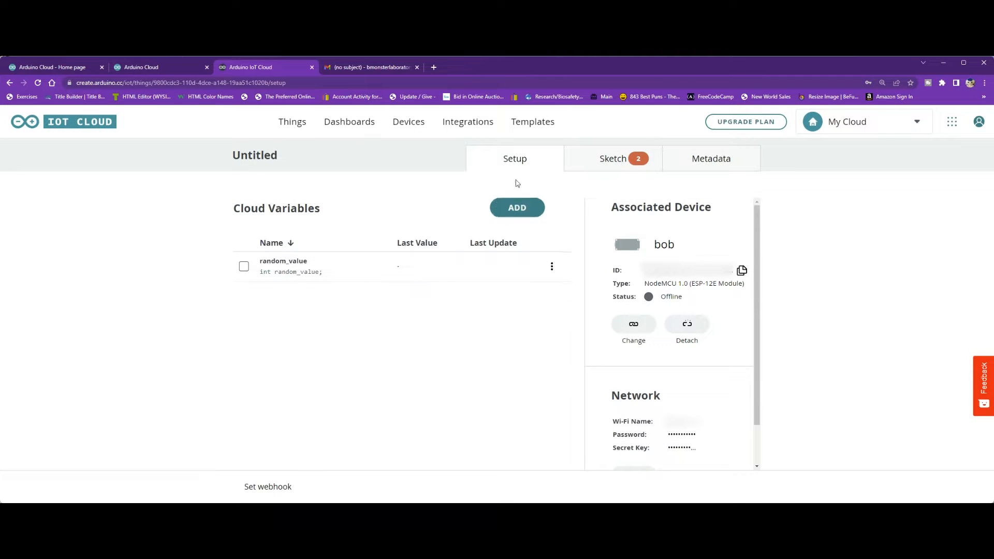
# Add cloud variable led_switch with type Boolean, keeping Read & Write permission.
pyautogui.click(517, 207)
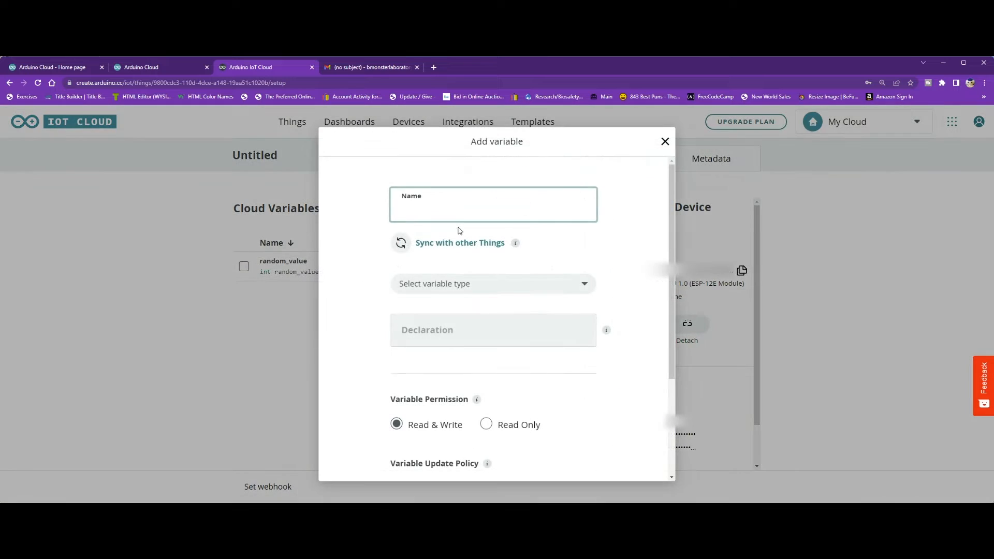
pyautogui.write('led_switch')
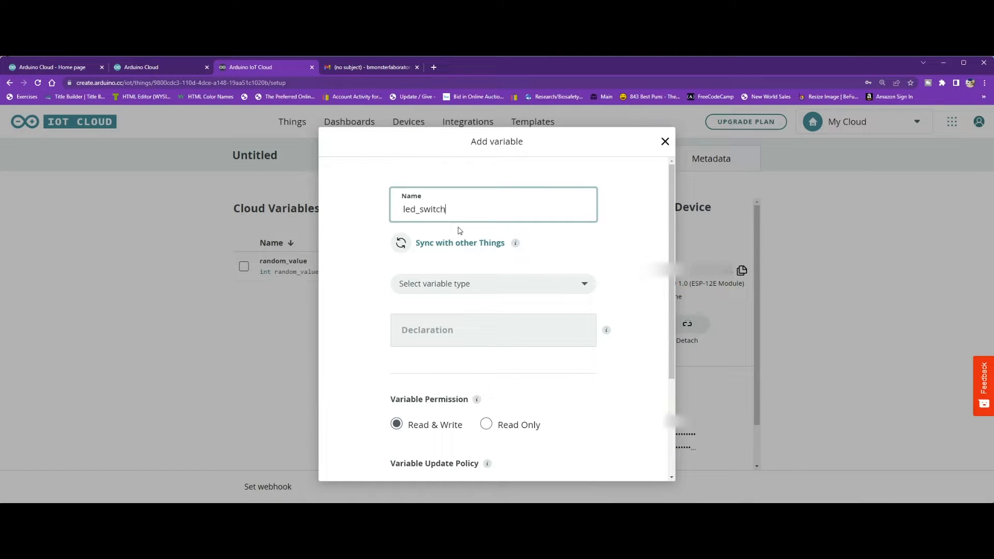
pyautogui.click(493, 284)
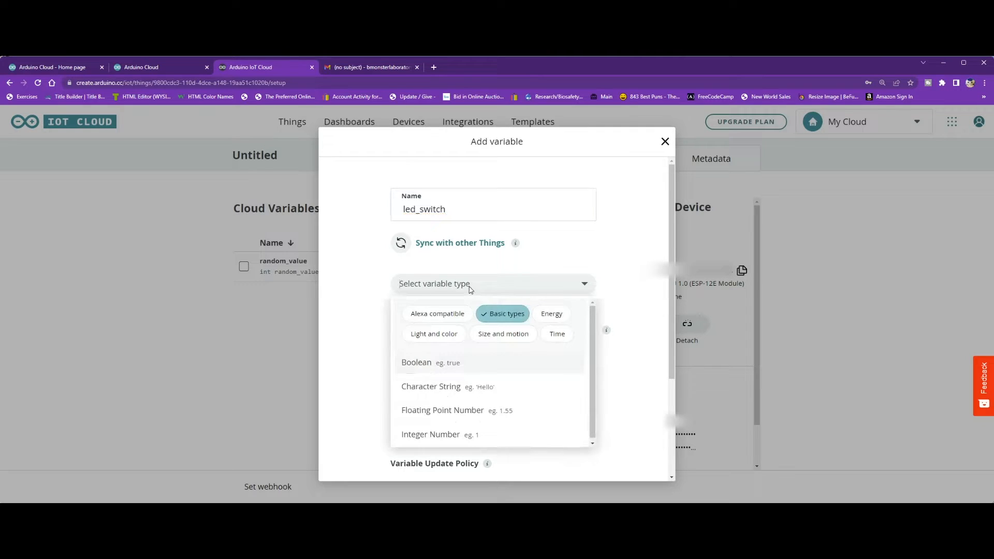
pyautogui.moveTo(441, 298)
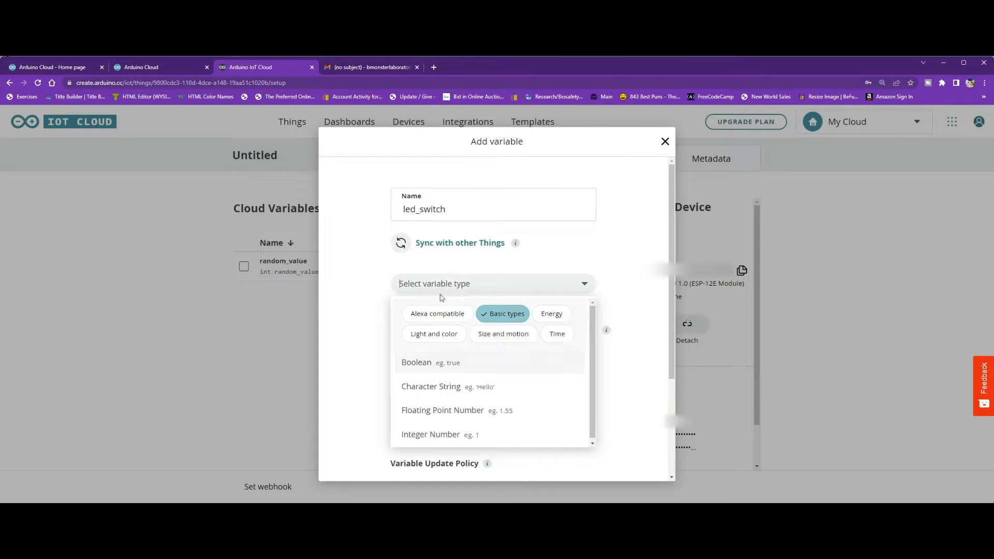
pyautogui.click(416, 362)
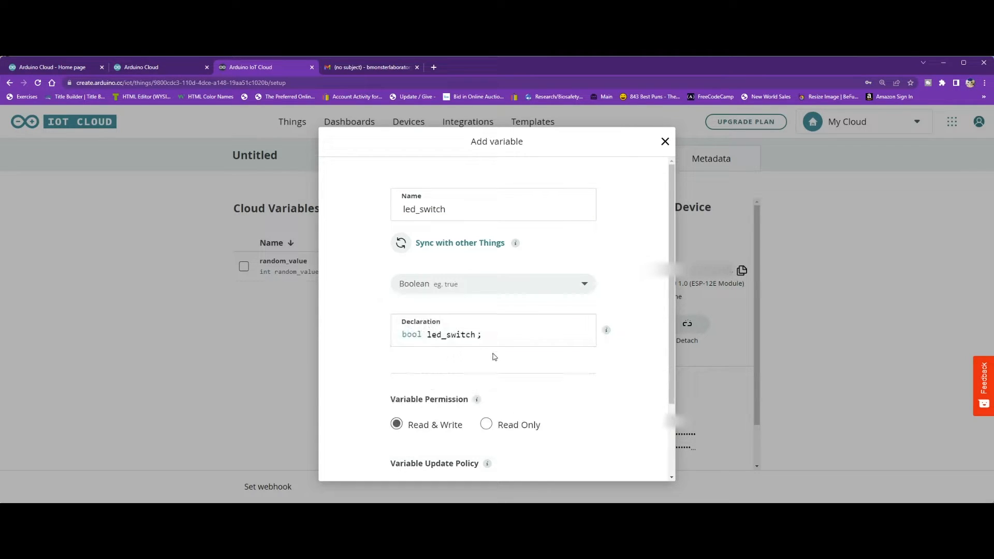
pyautogui.doubleClick(447, 334)
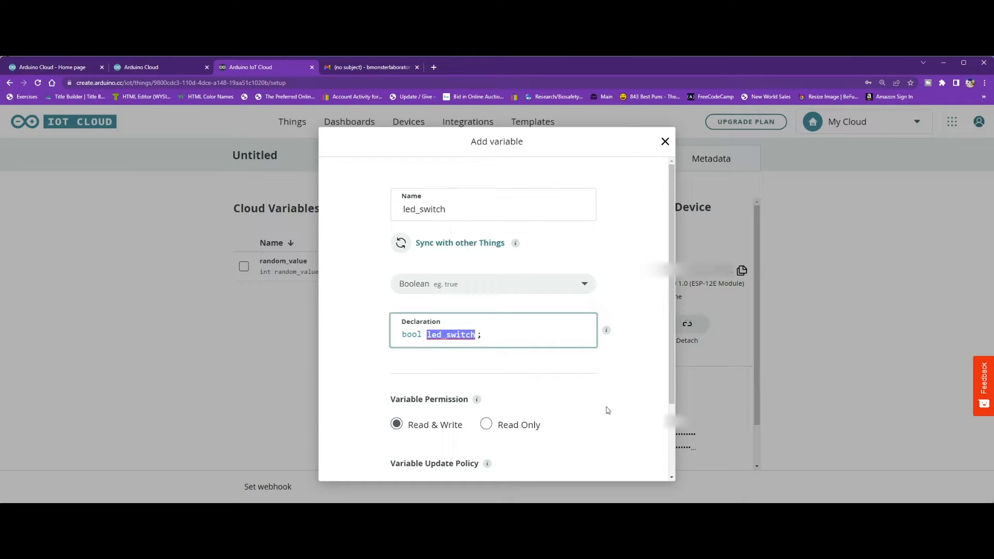
pyautogui.scroll(-3)
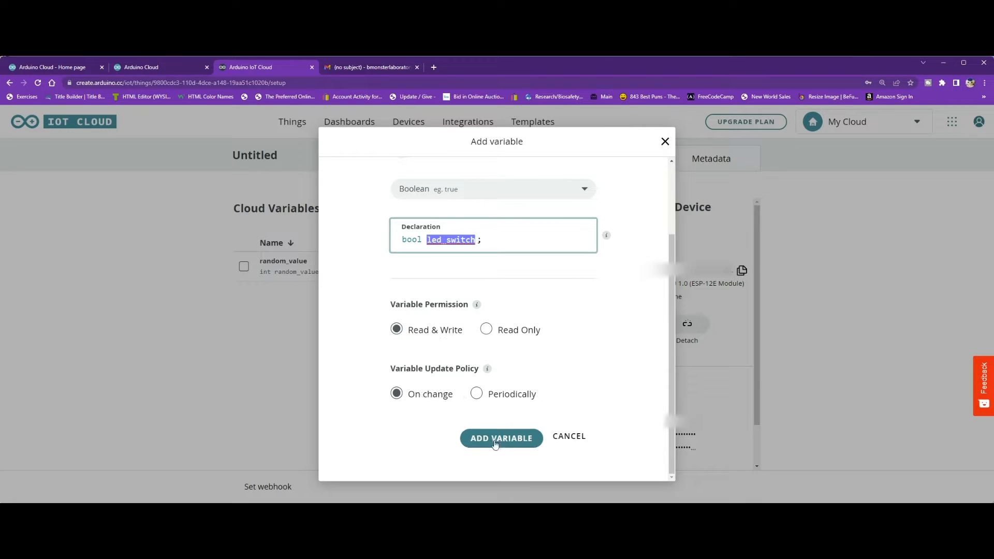
pyautogui.moveTo(526, 446)
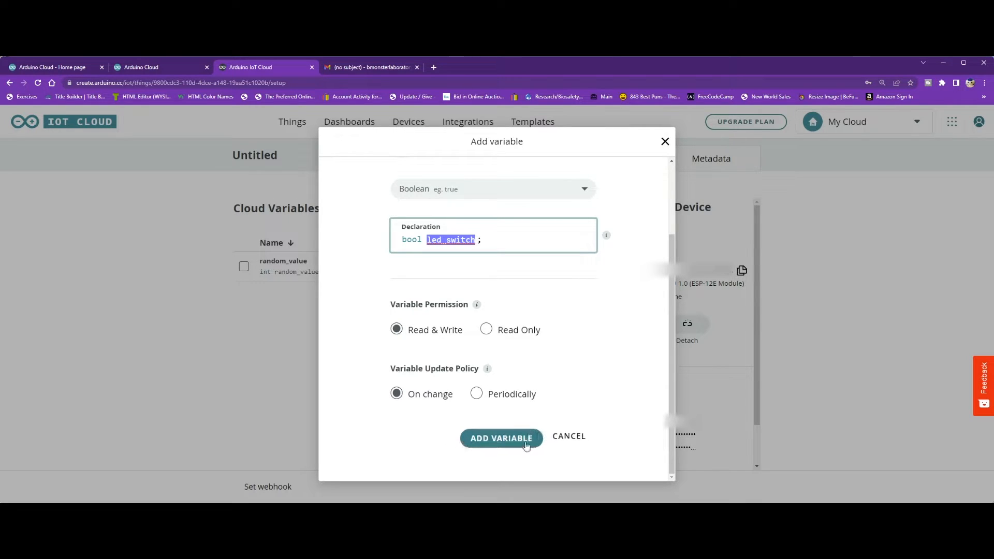
pyautogui.click(500, 438)
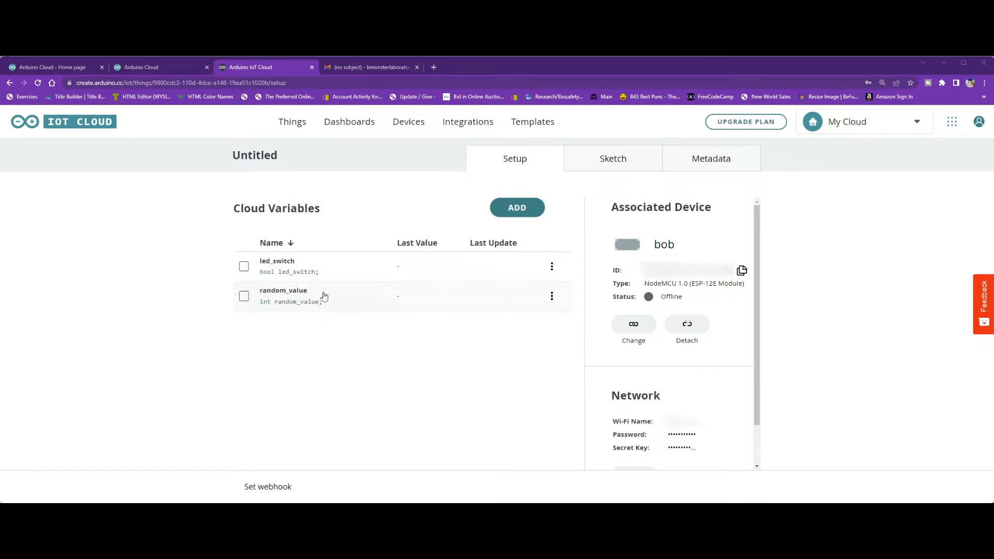
# Go through the Thing's sketch, where onLedSwitchChange drives LED pin 13 HIGH or LOW from led_switch.
pyautogui.click(612, 158)
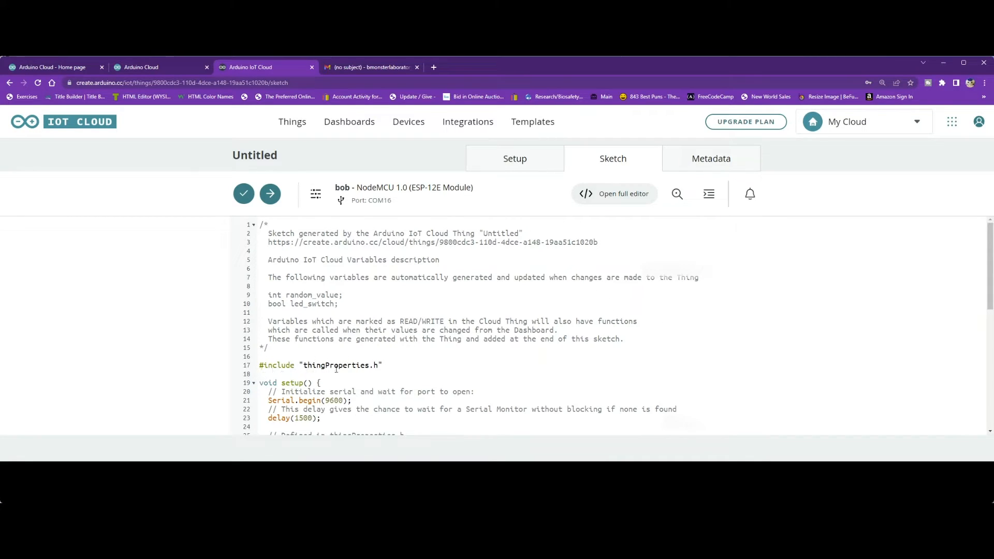
pyautogui.scroll(-3)
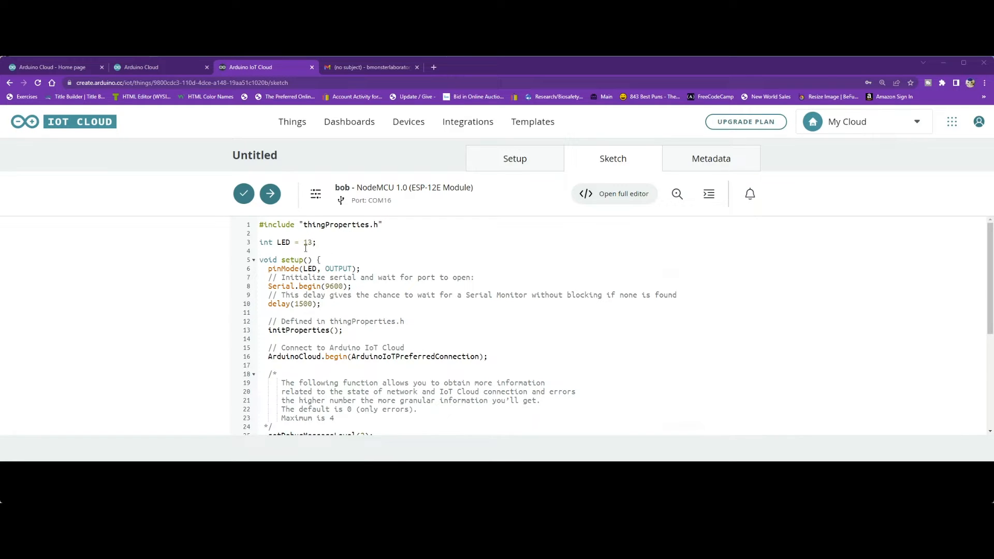
pyautogui.scroll(-3)
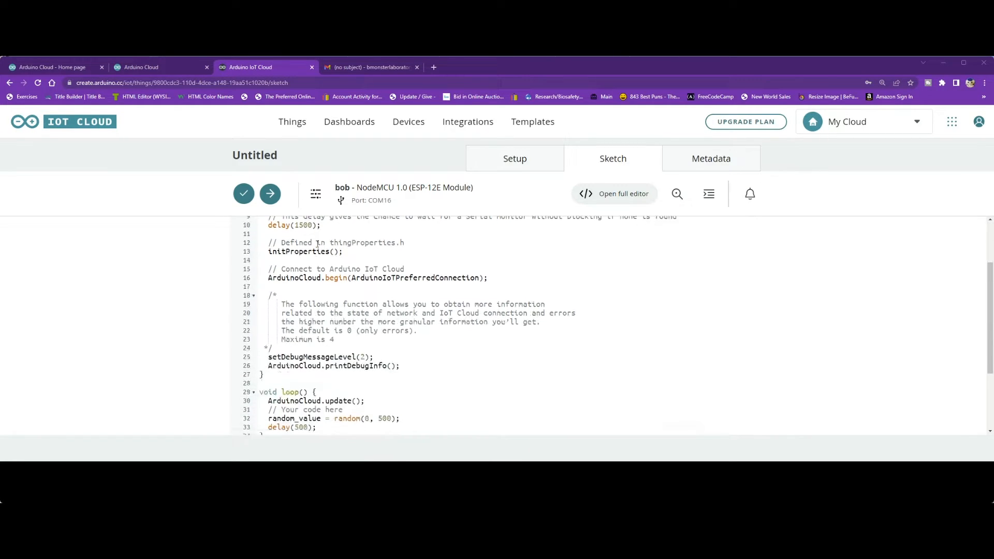
pyautogui.scroll(3)
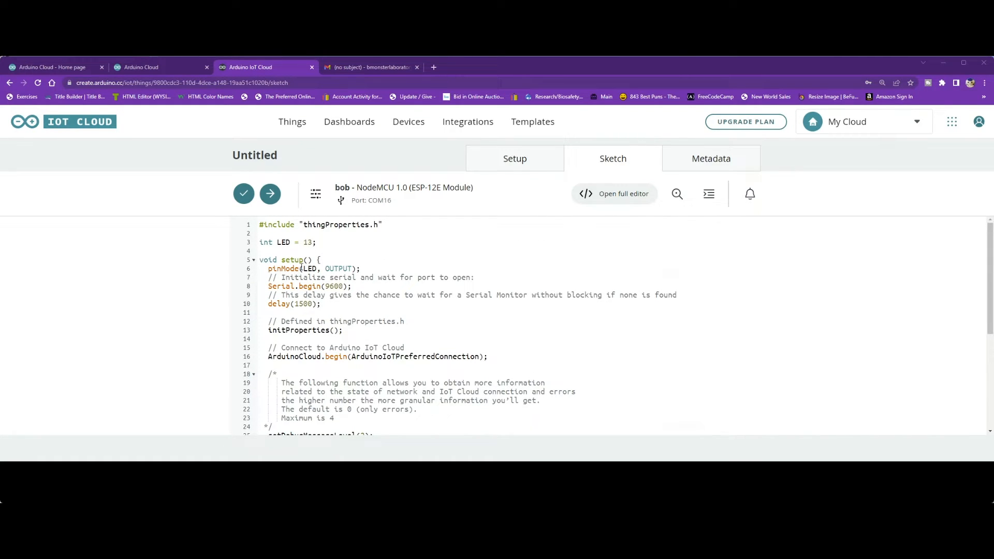
pyautogui.scroll(-3)
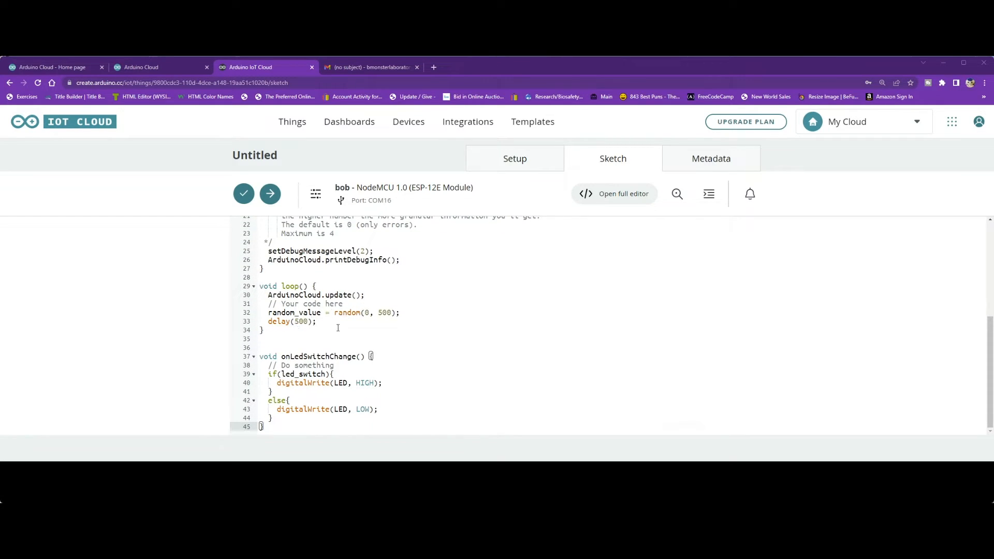
pyautogui.moveTo(336, 399)
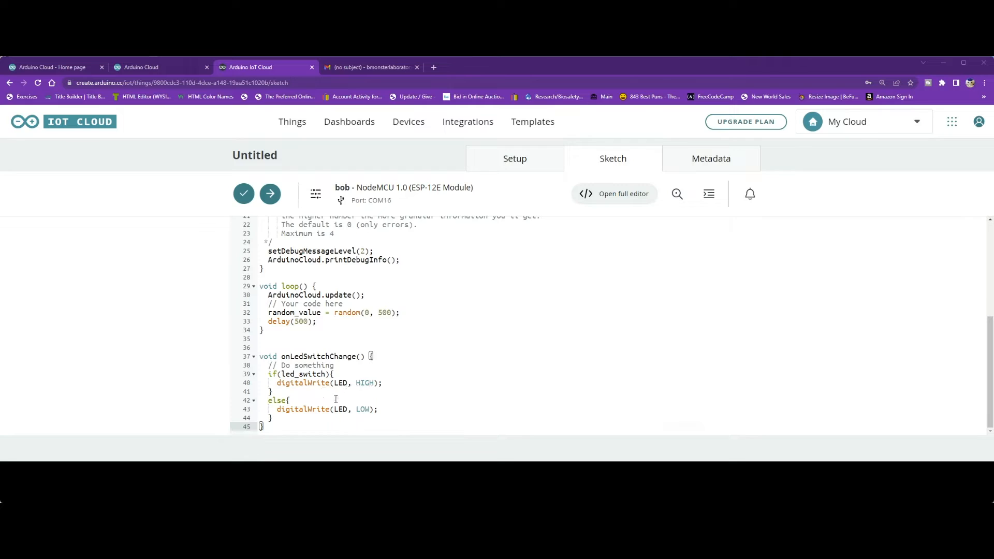
pyautogui.moveTo(361, 395)
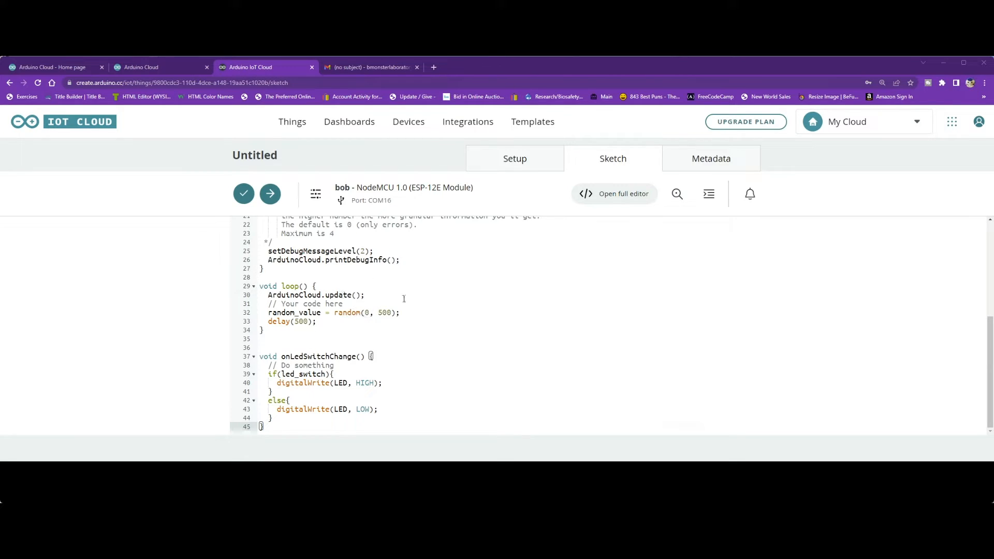
pyautogui.moveTo(458, 344)
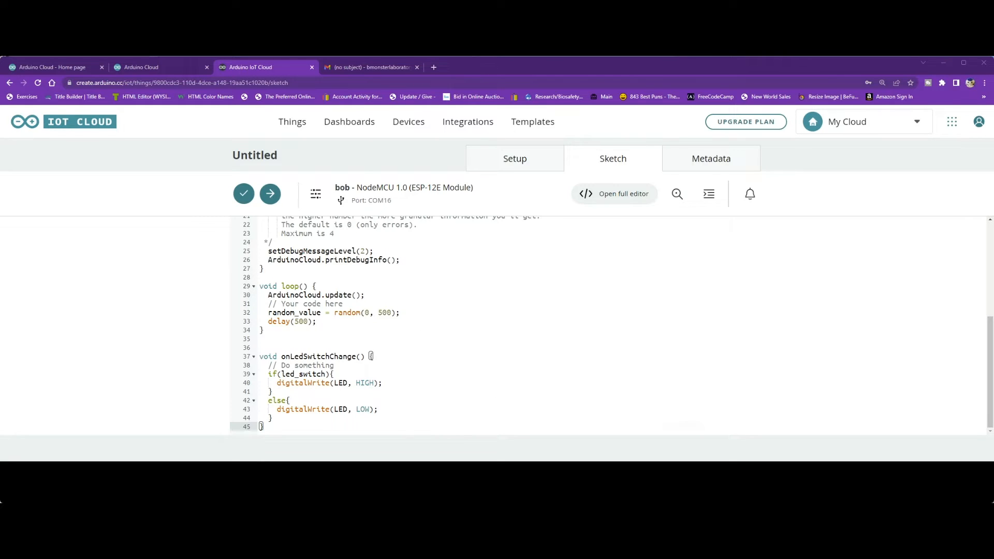
pyautogui.moveTo(348, 121)
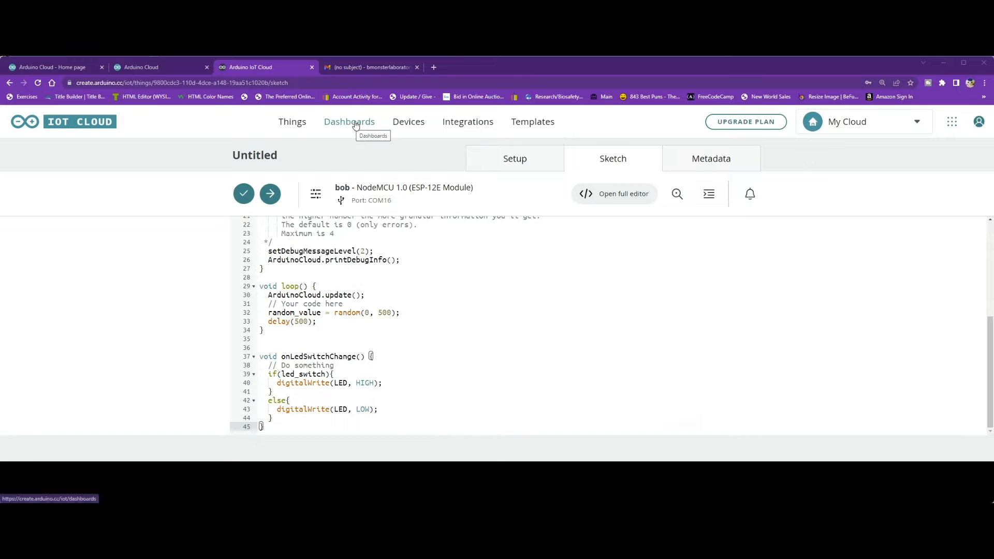
# Build dashboard Untitled 1 with random_value and led_switch widgets from the Untitled Thing, switch off.
pyautogui.click(348, 122)
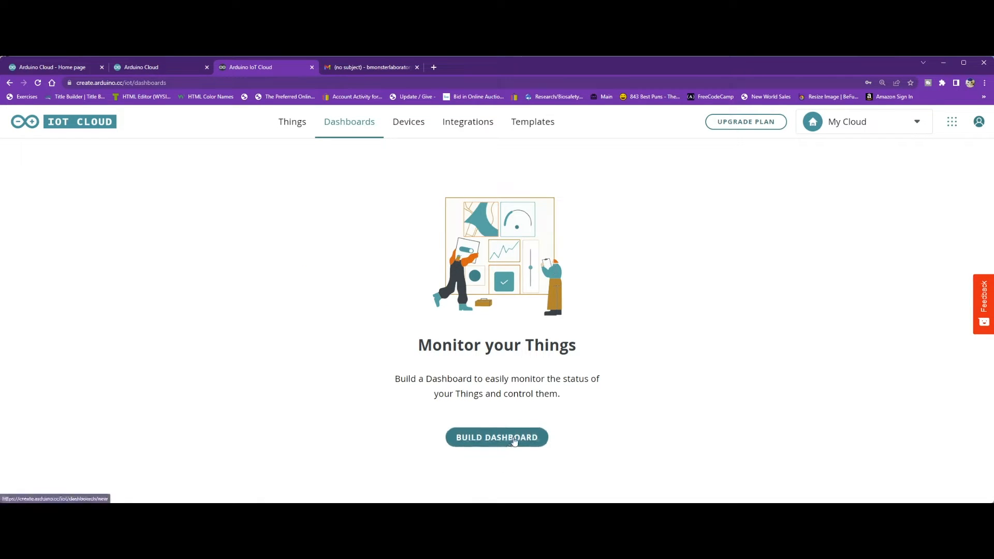
pyautogui.click(496, 437)
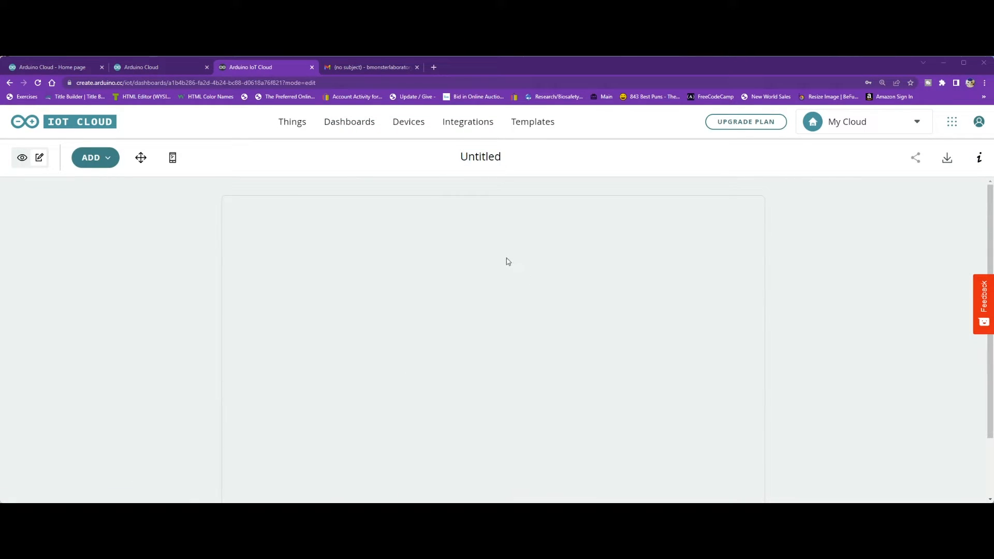
pyautogui.click(480, 156)
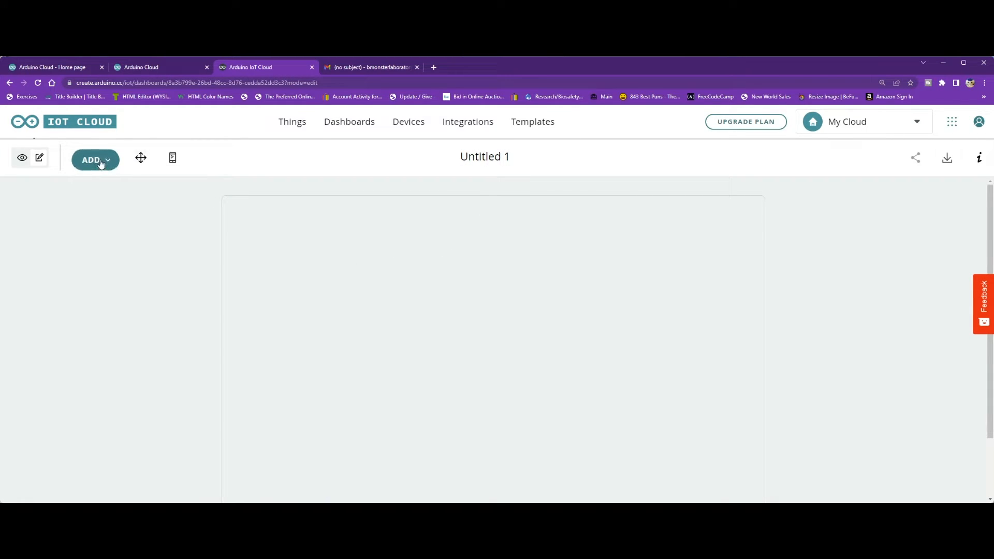
pyautogui.click(95, 158)
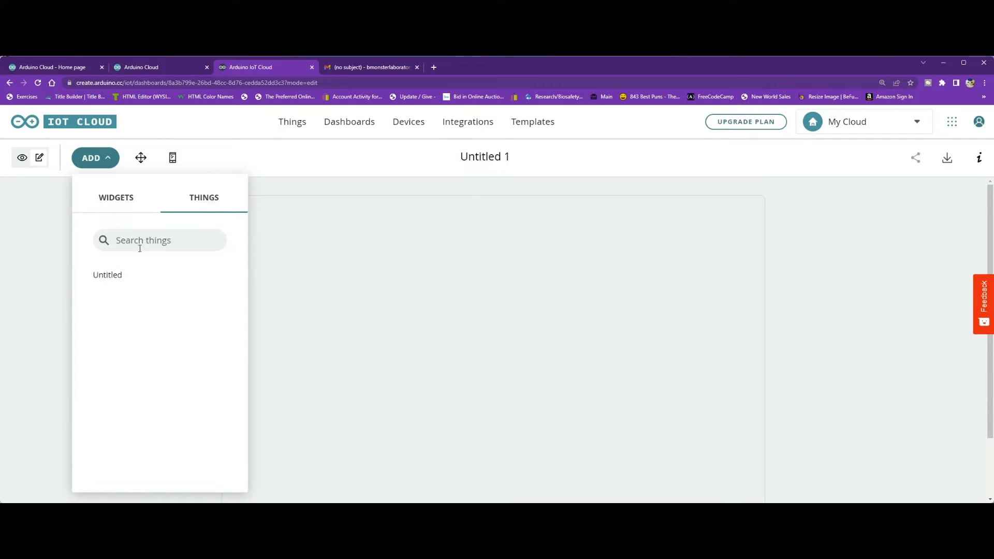
pyautogui.click(107, 275)
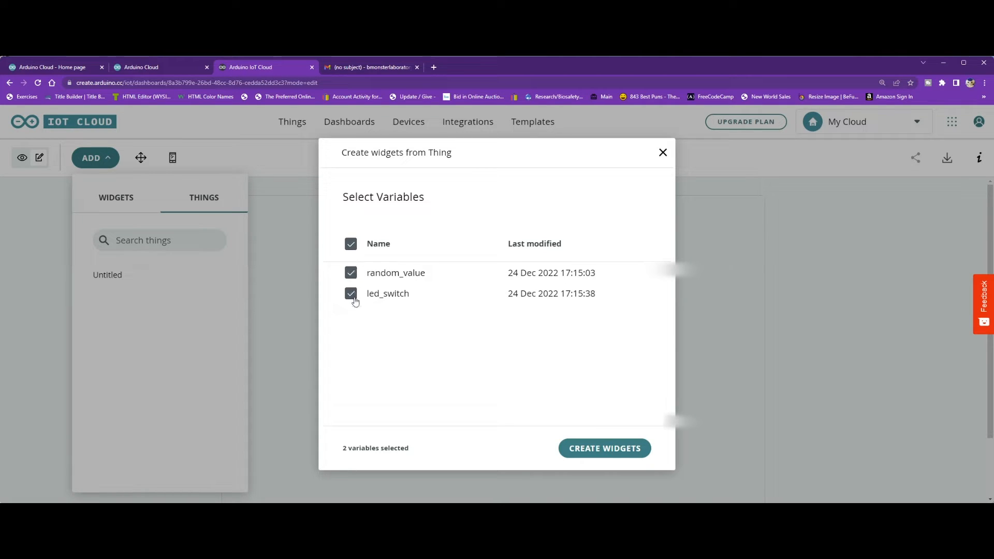
pyautogui.moveTo(604, 449)
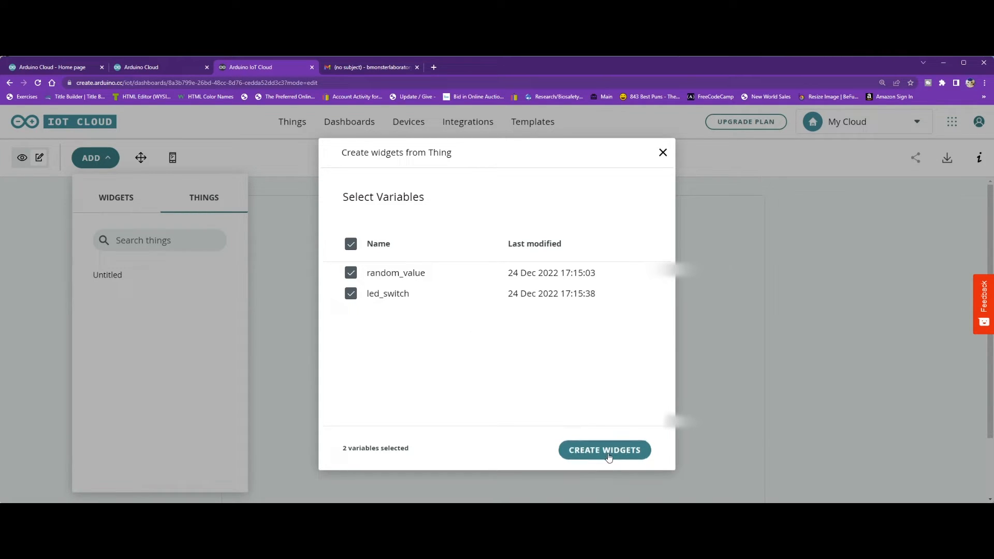
pyautogui.click(604, 450)
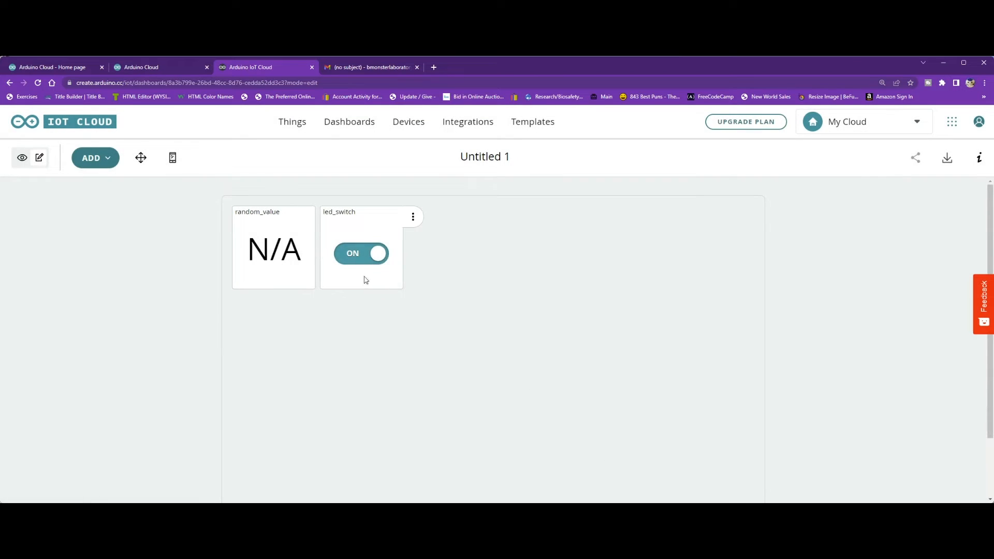
pyautogui.click(360, 253)
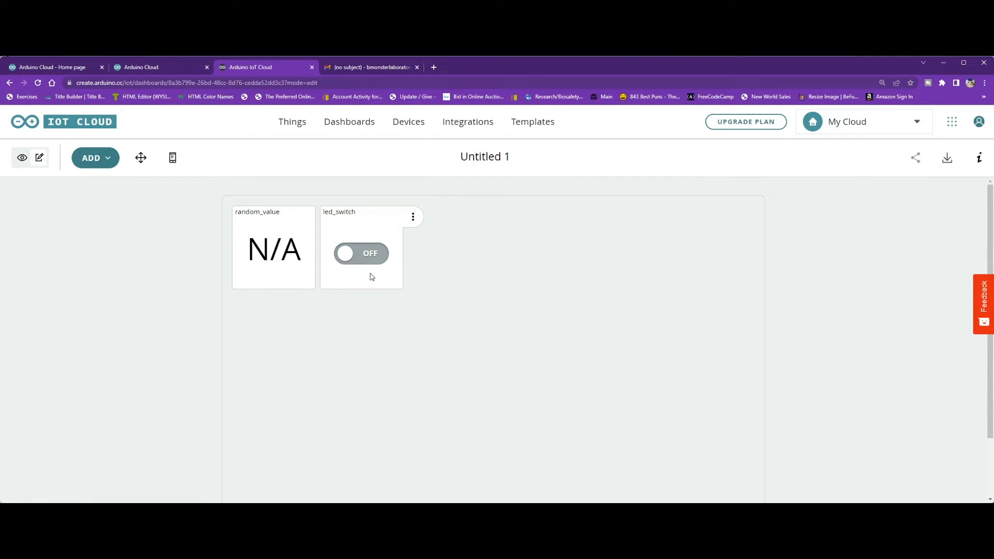
# Return to the dashboards list showing Untitled 1.
pyautogui.click(349, 122)
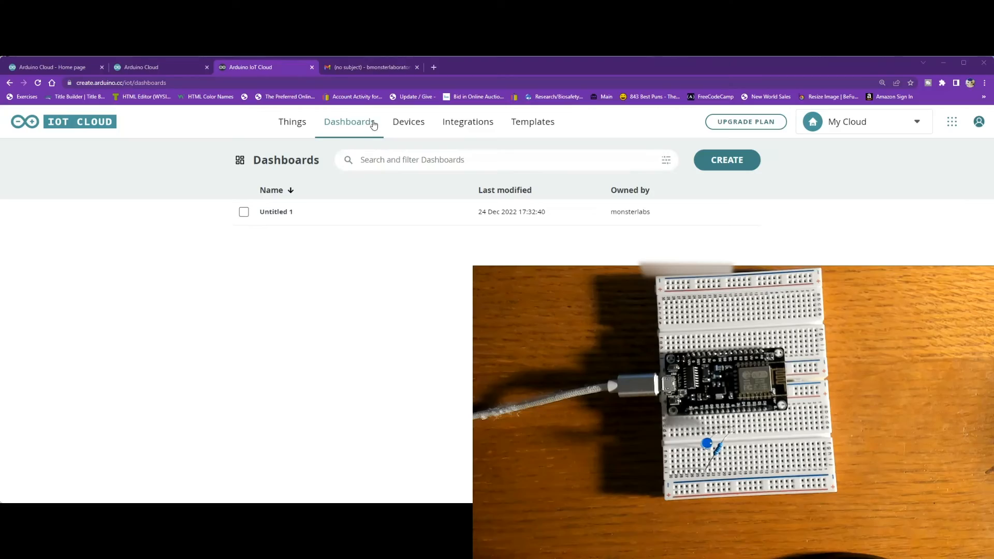
pyautogui.moveTo(292, 122)
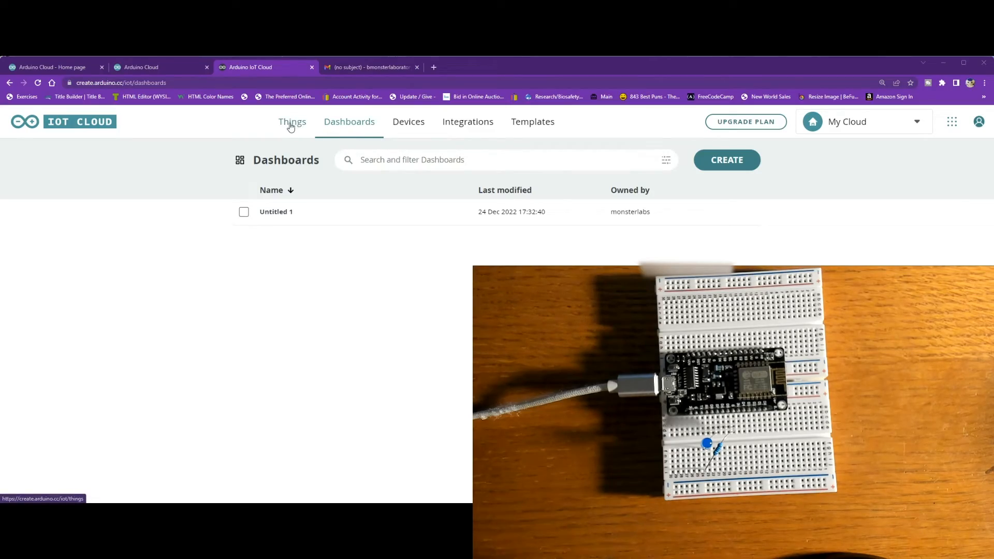
# Upload the Untitled Thing's LED sketch to the NodeMCU board bob.
pyautogui.click(291, 121)
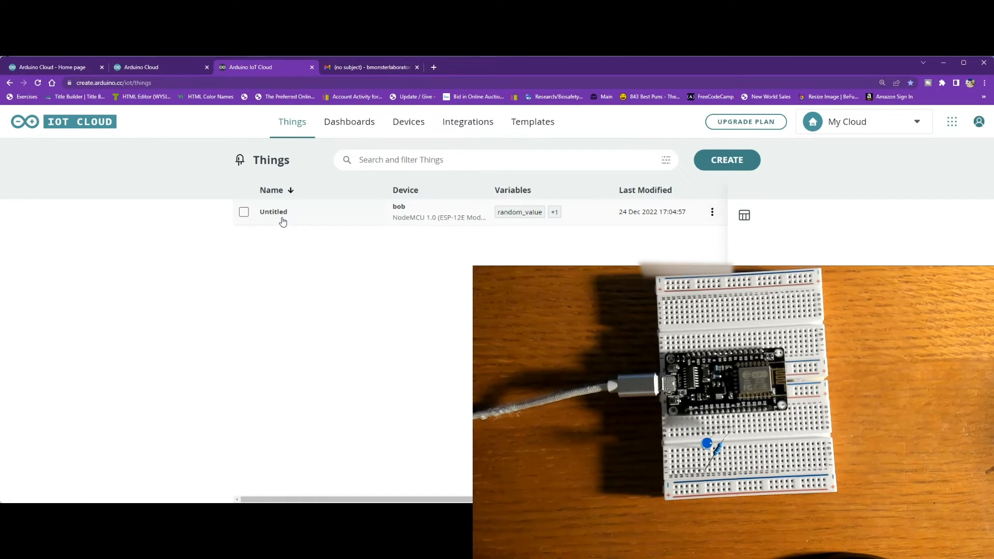
pyautogui.click(274, 212)
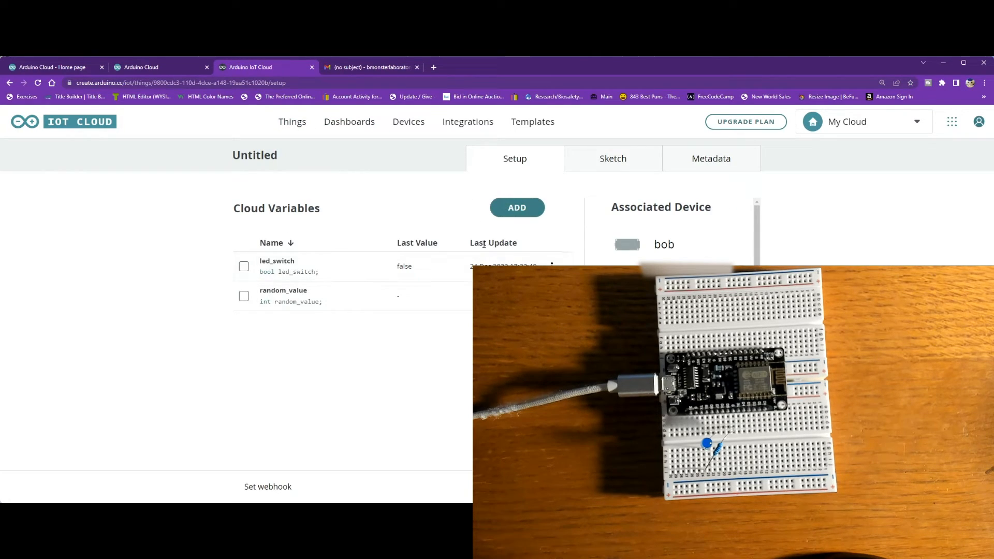
pyautogui.click(613, 158)
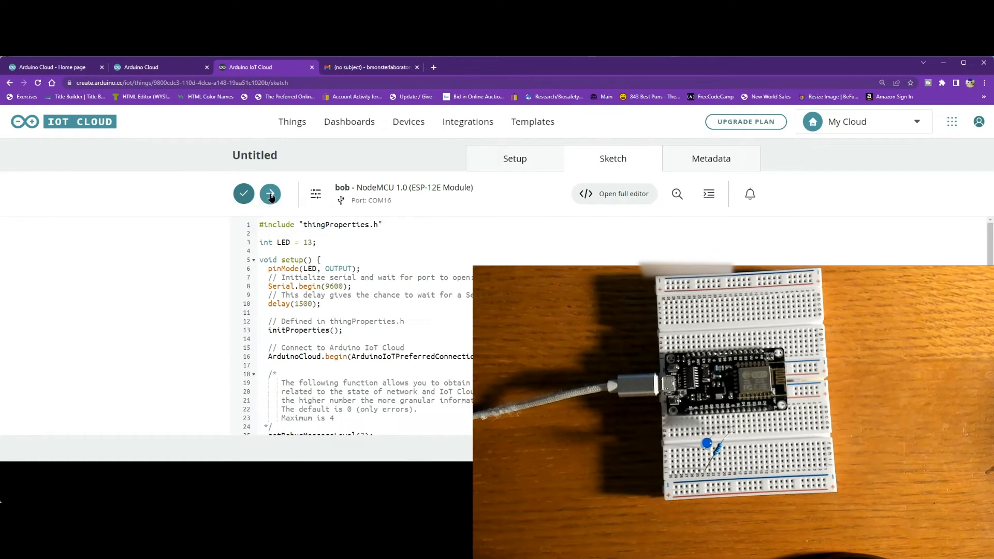
pyautogui.click(269, 194)
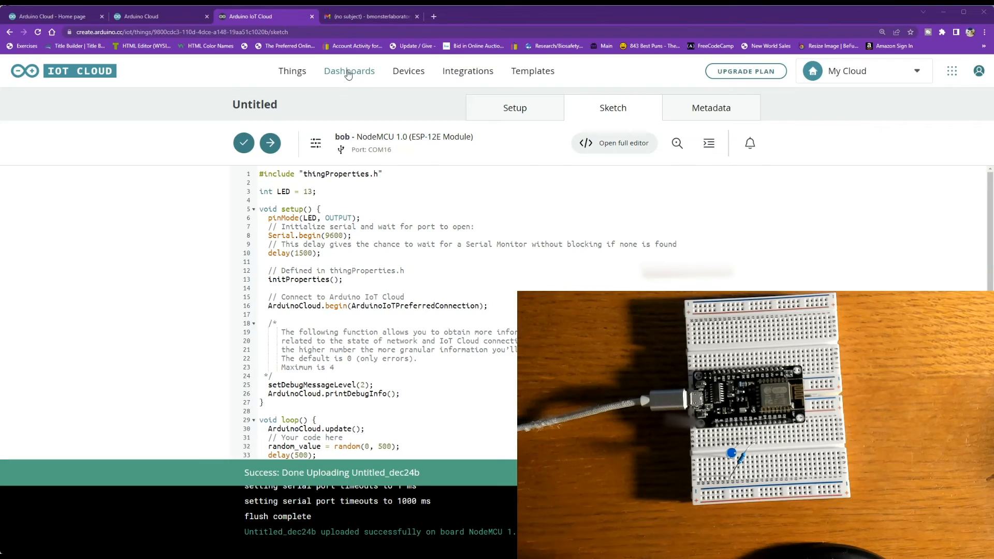
# Open the Untitled 1 dashboard from the Dashboards list.
pyautogui.click(292, 71)
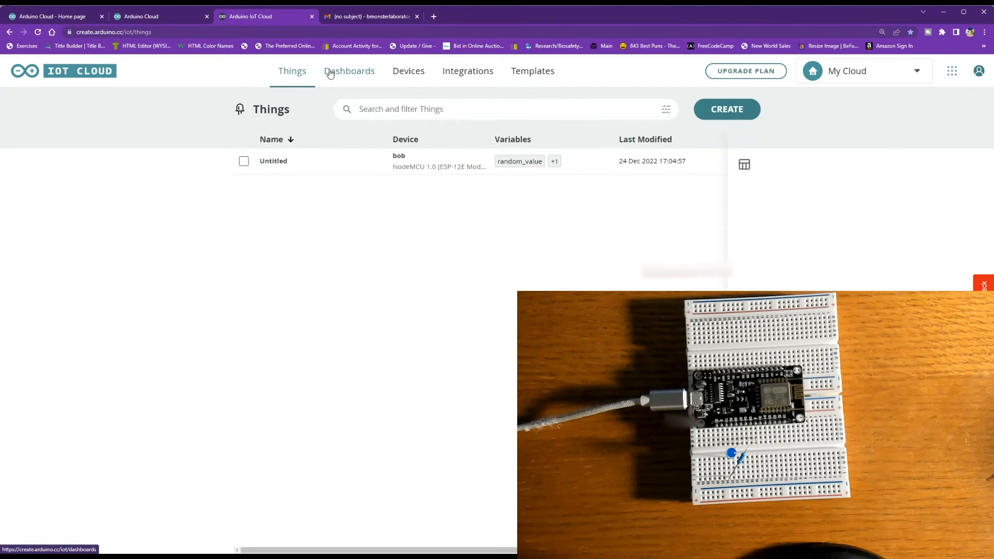
pyautogui.click(348, 71)
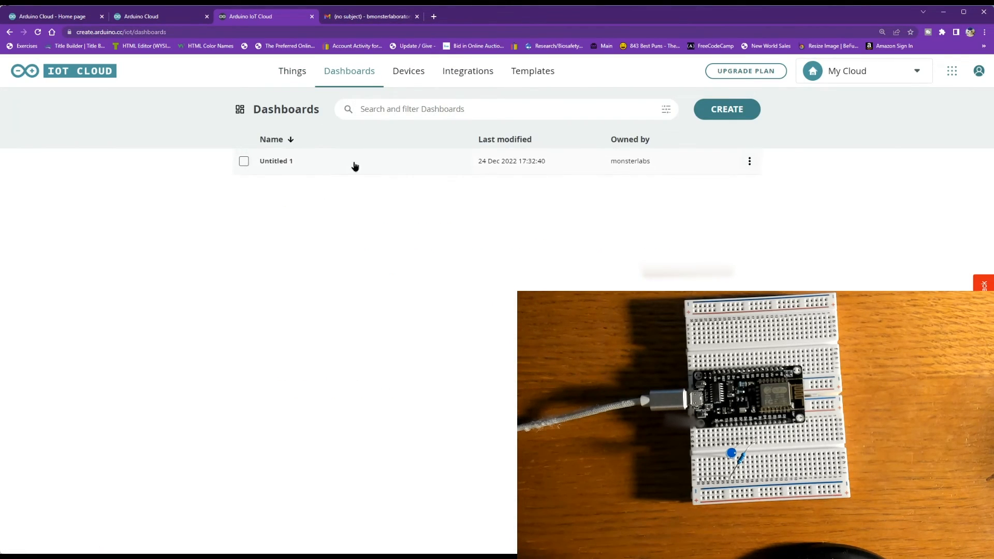
pyautogui.click(276, 161)
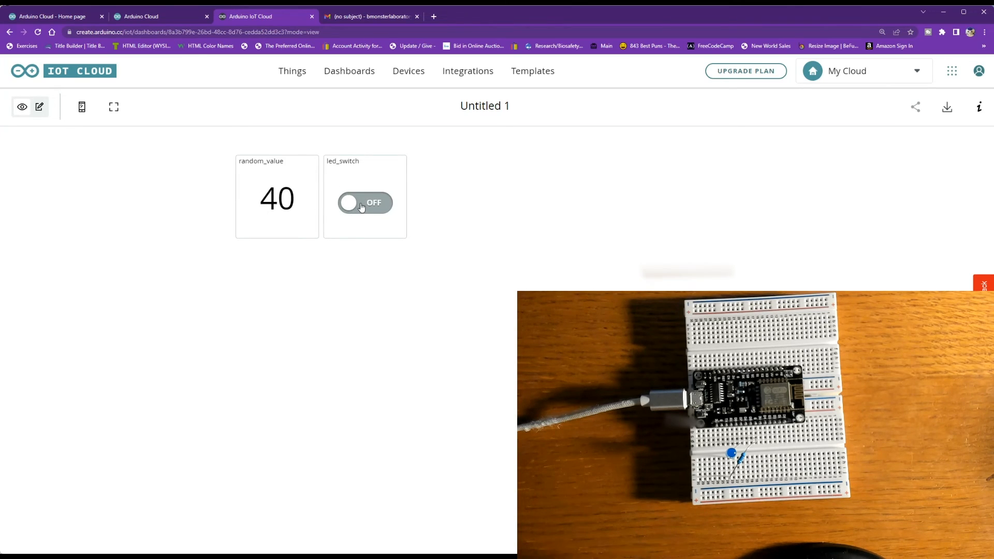
# Toggle led_switch on and off several times, ending with the LED on.
pyautogui.click(365, 203)
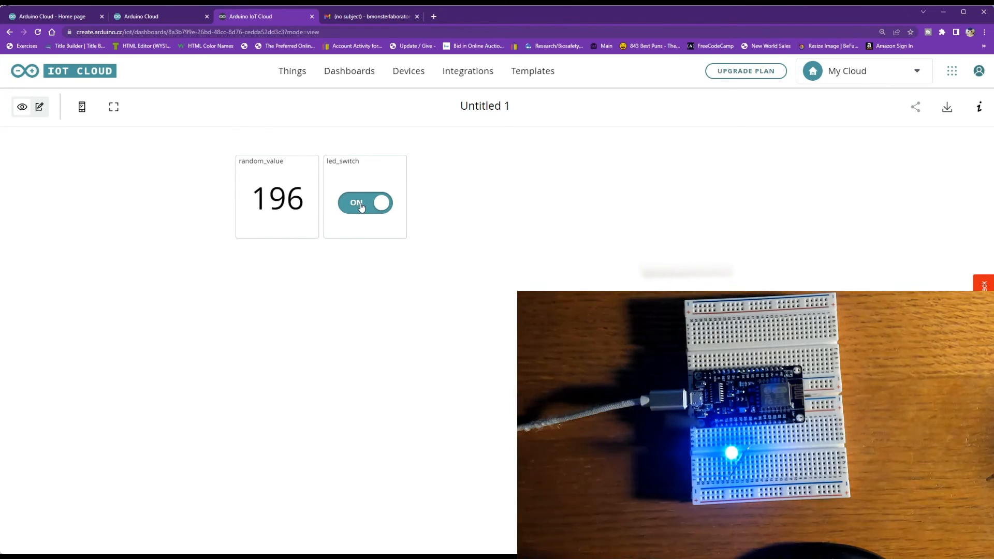
pyautogui.click(365, 202)
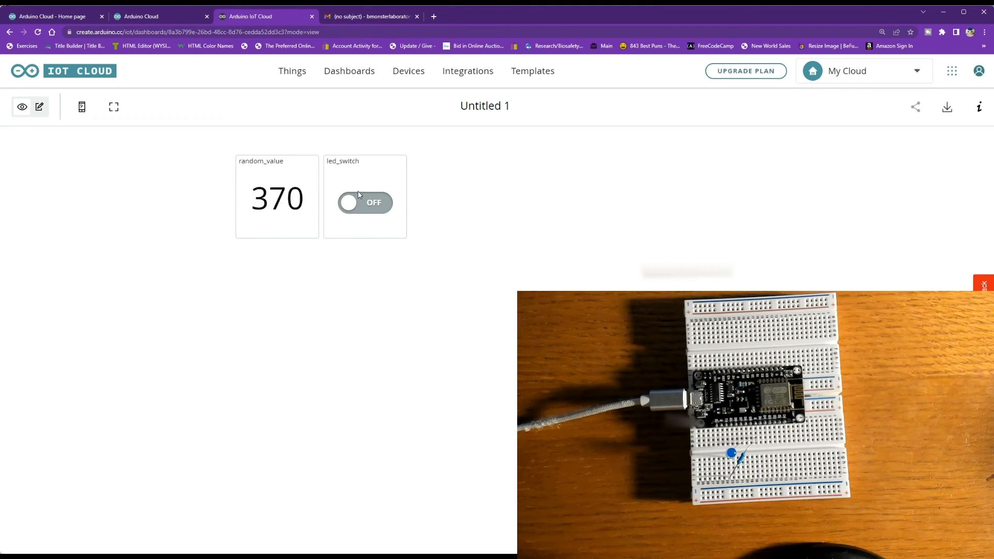
pyautogui.click(365, 202)
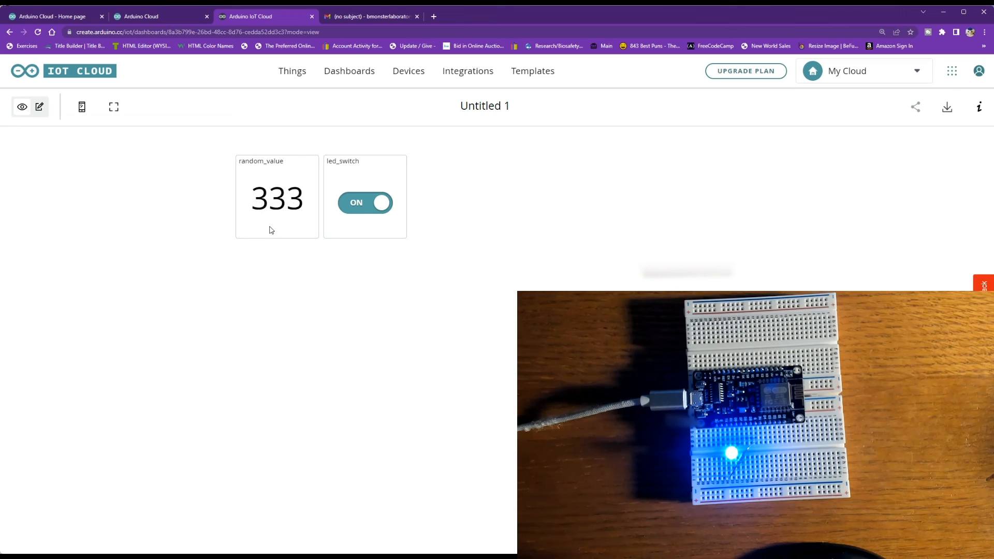
pyautogui.click(365, 202)
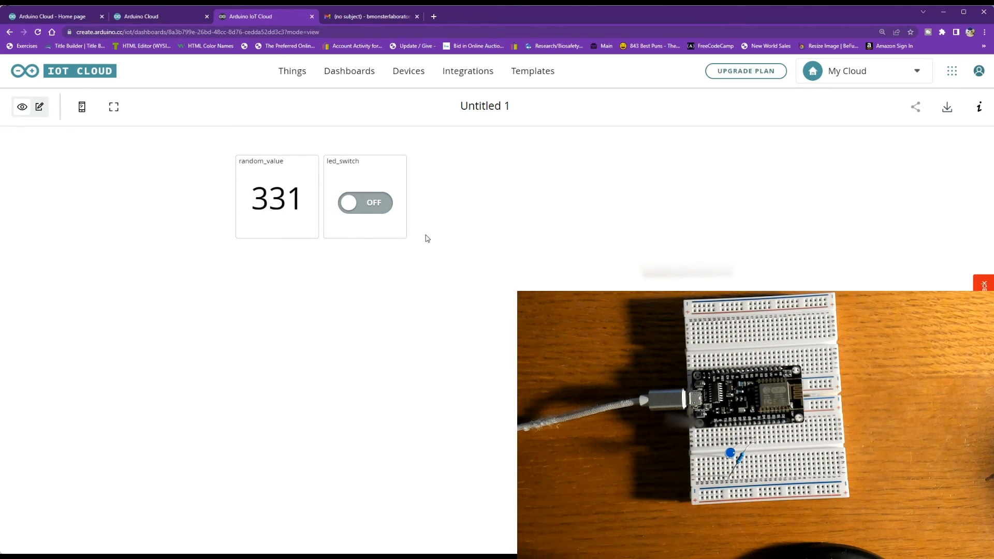
pyautogui.moveTo(409, 217)
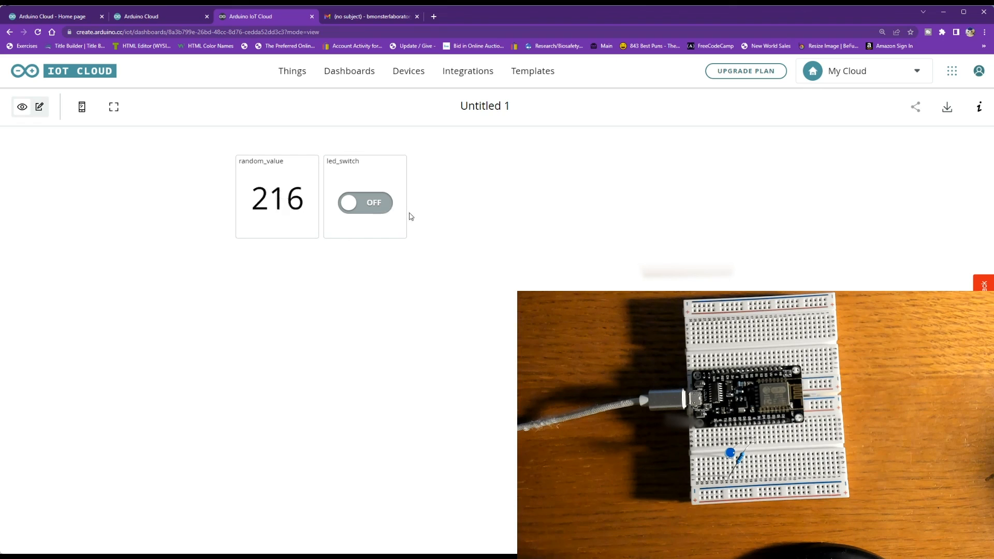
pyautogui.click(365, 203)
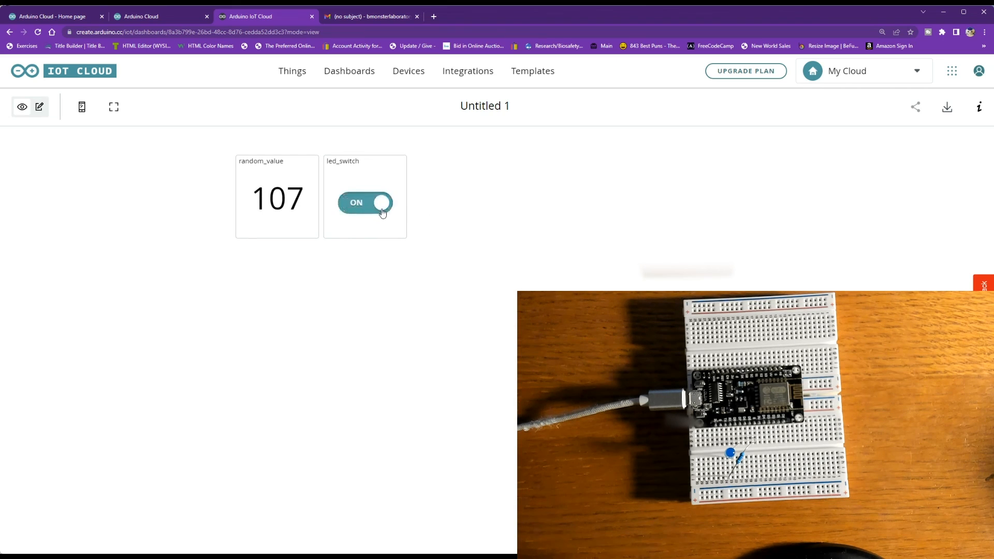